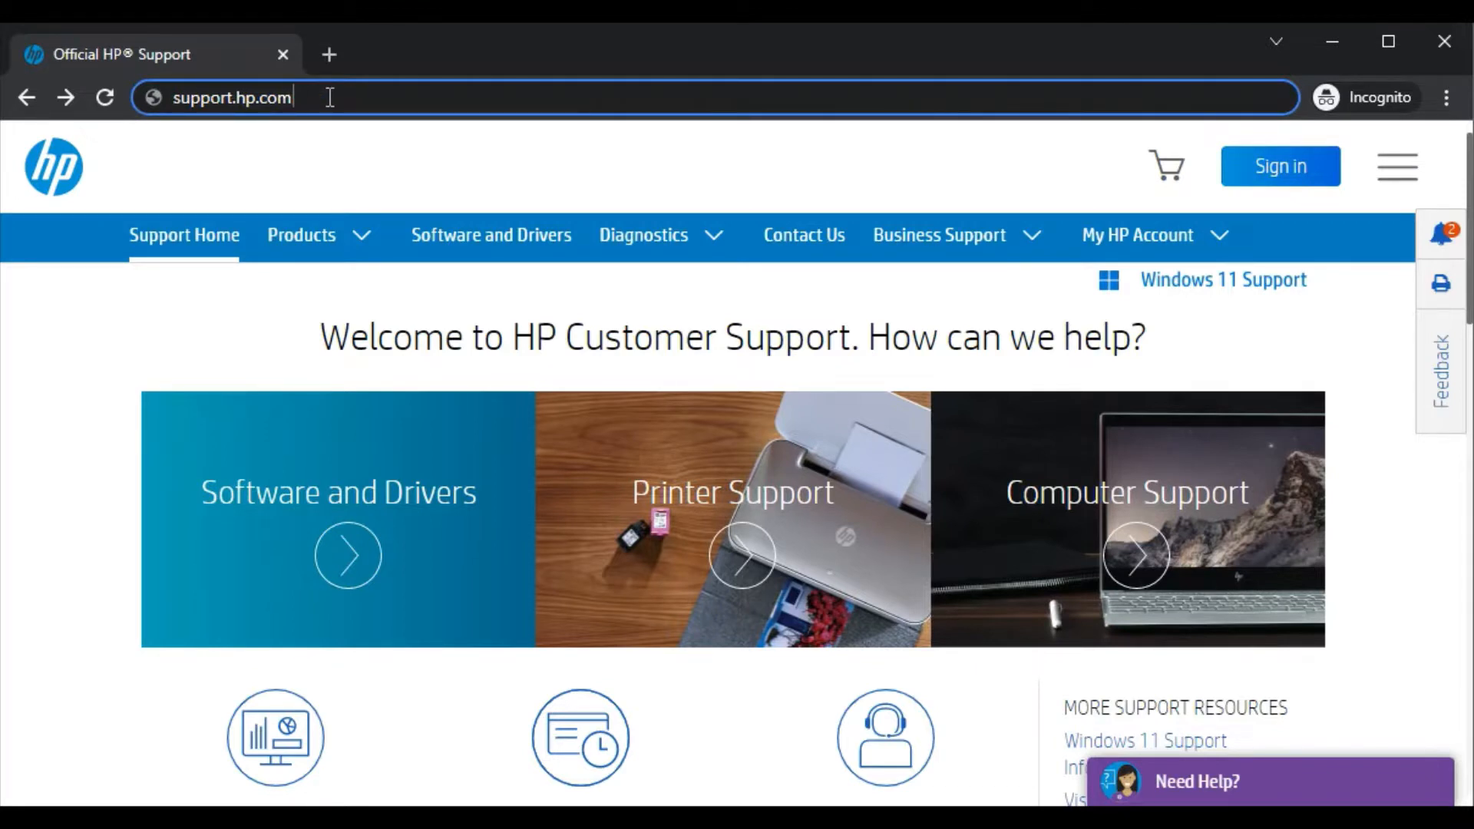
Load support.hp.com in the browser.
key("Enter")
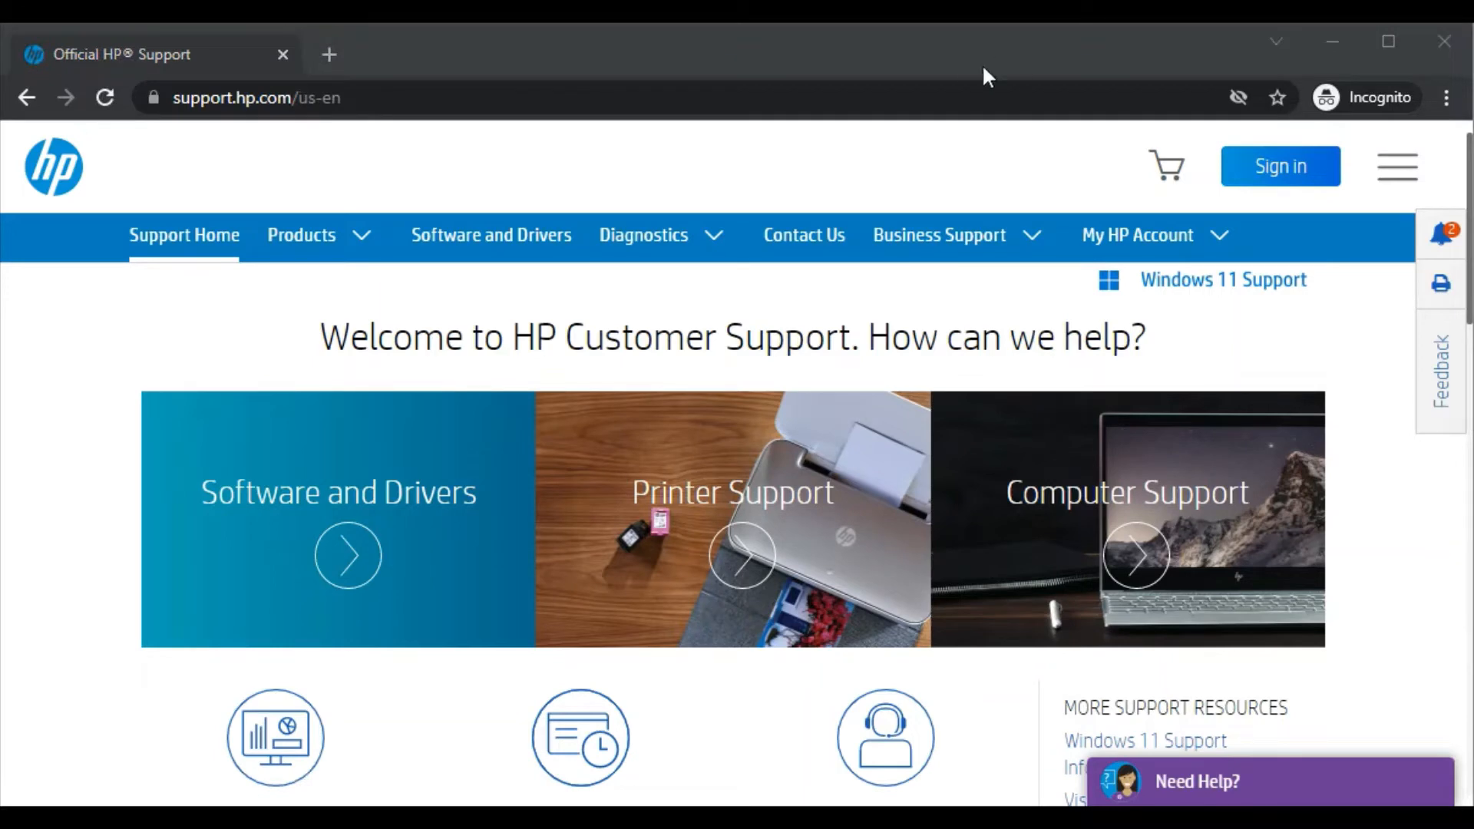
mouse_move(971, 68)
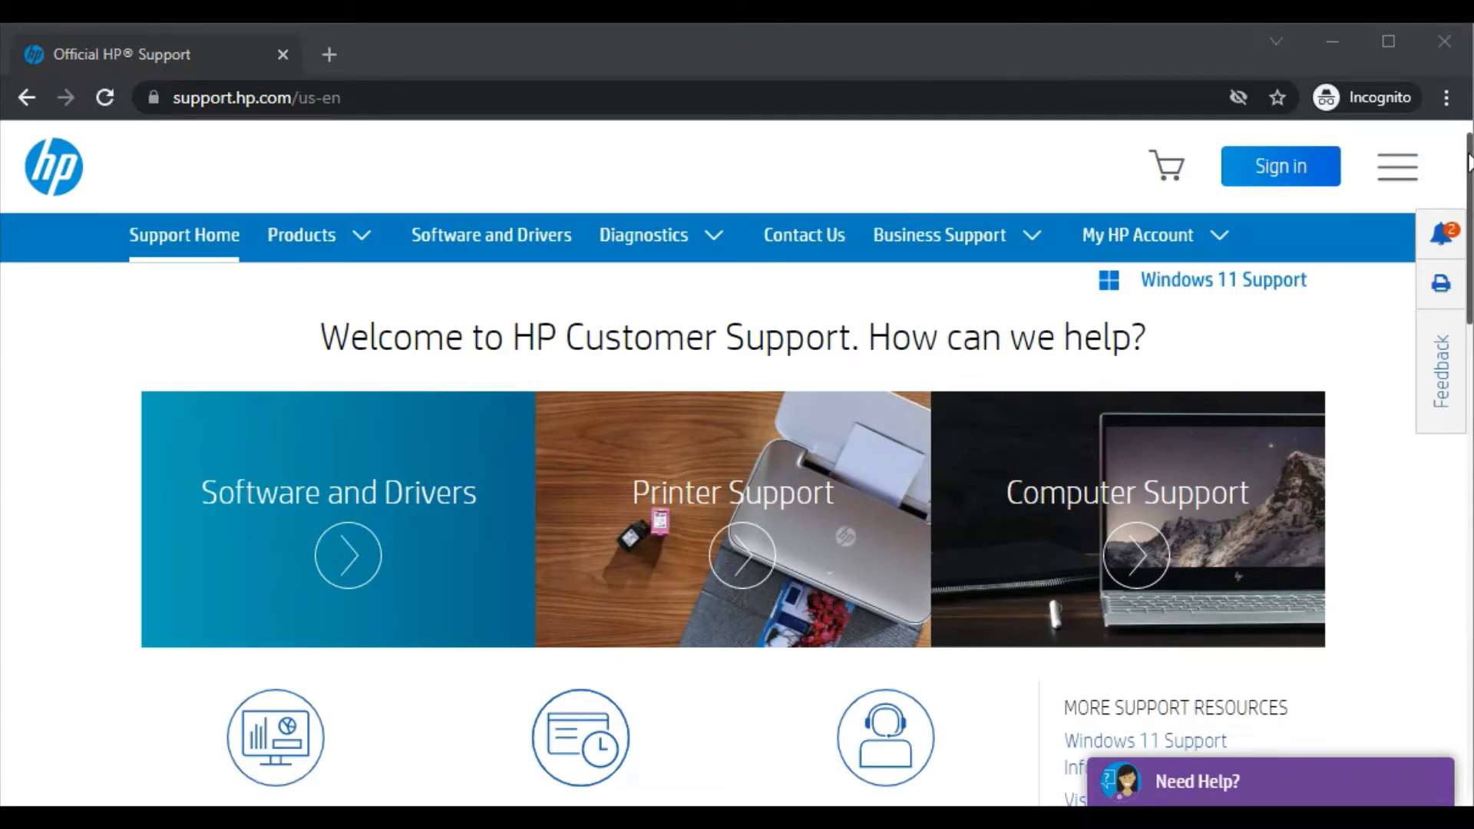
Enter 'HP OfficeJet 3830' in the Identify your product search box.
scroll("down", 3)
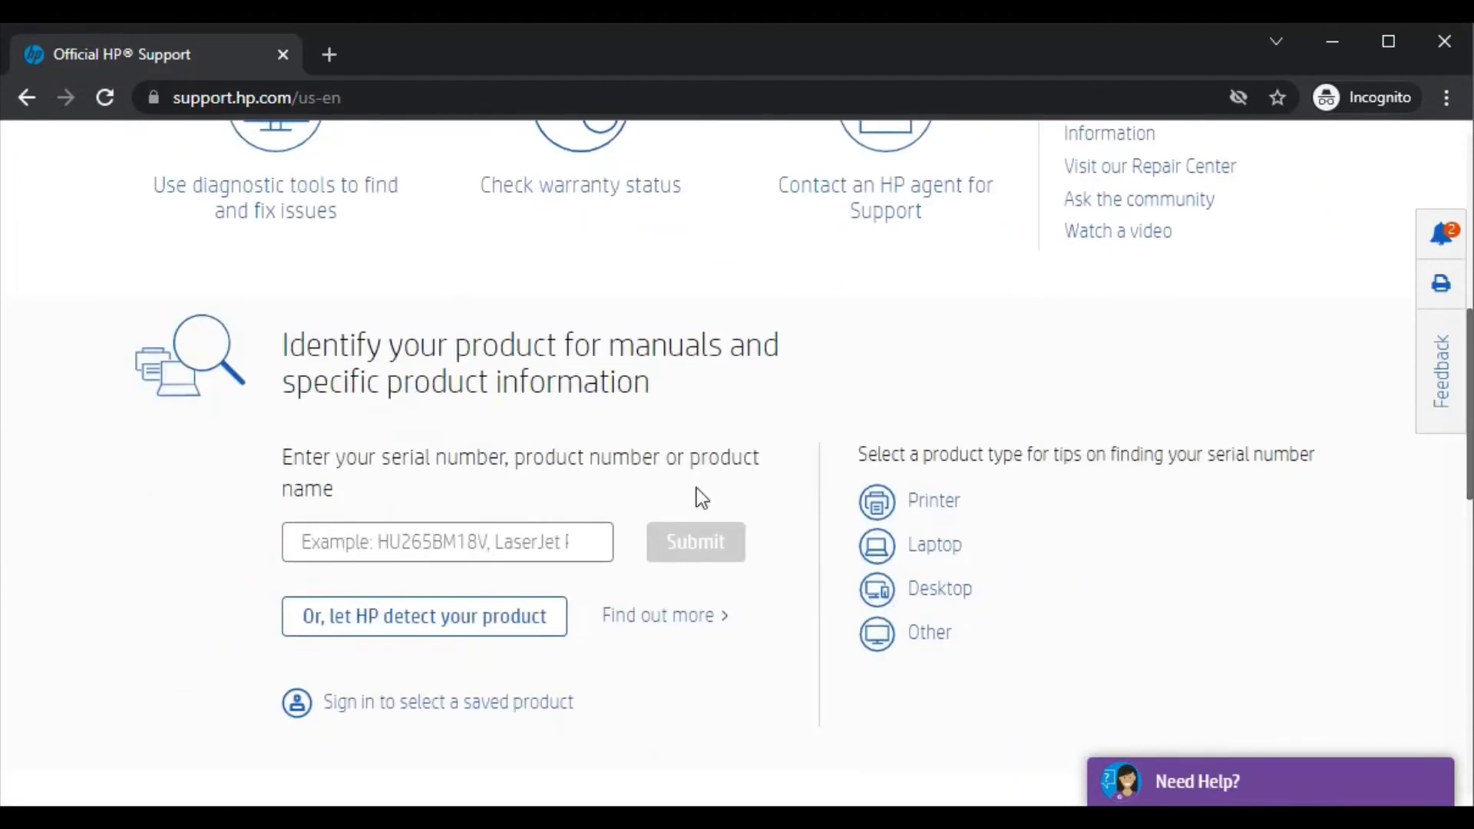
left_click(447, 541)
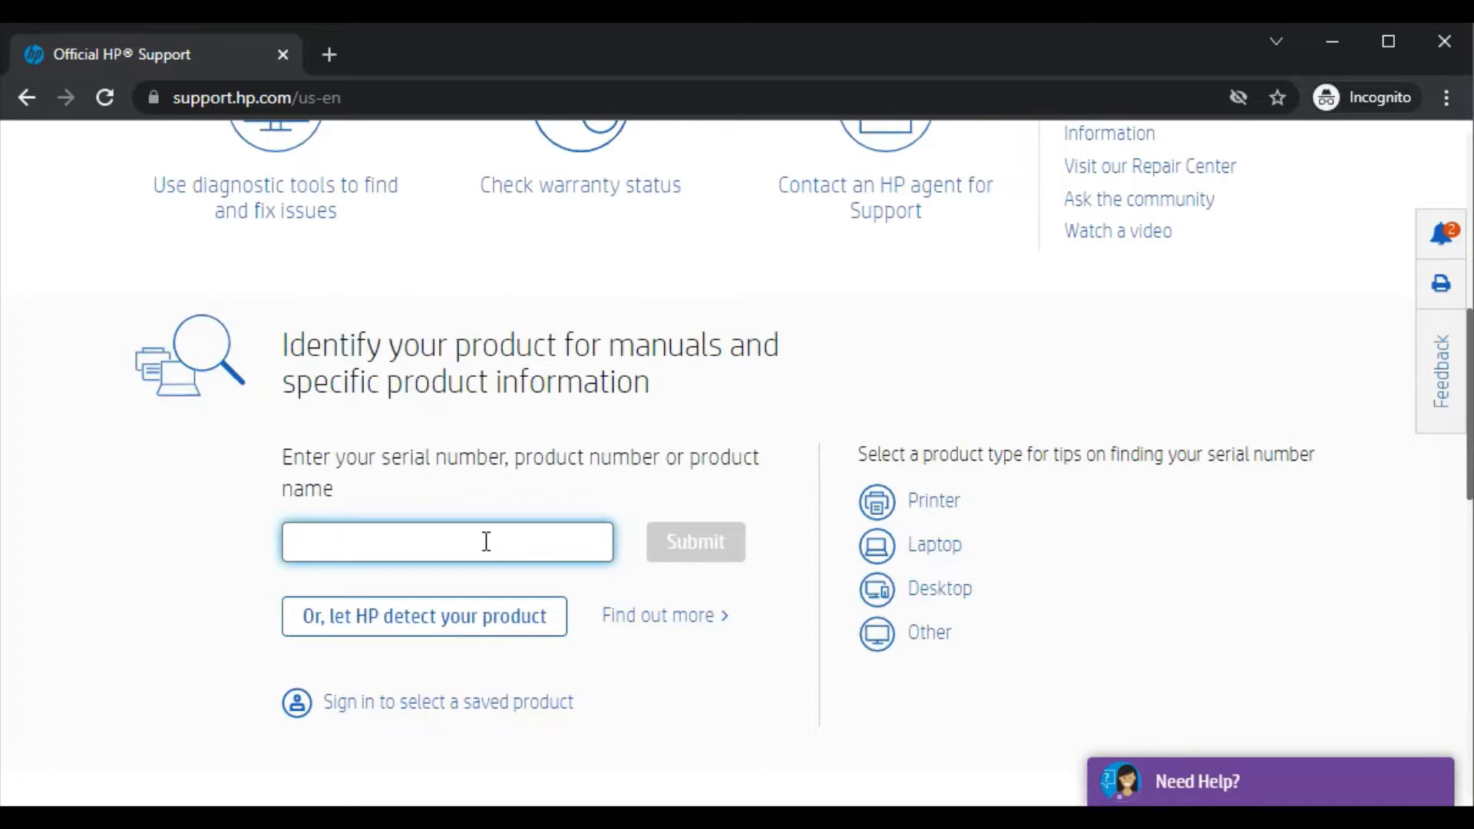
left_click(447, 541)
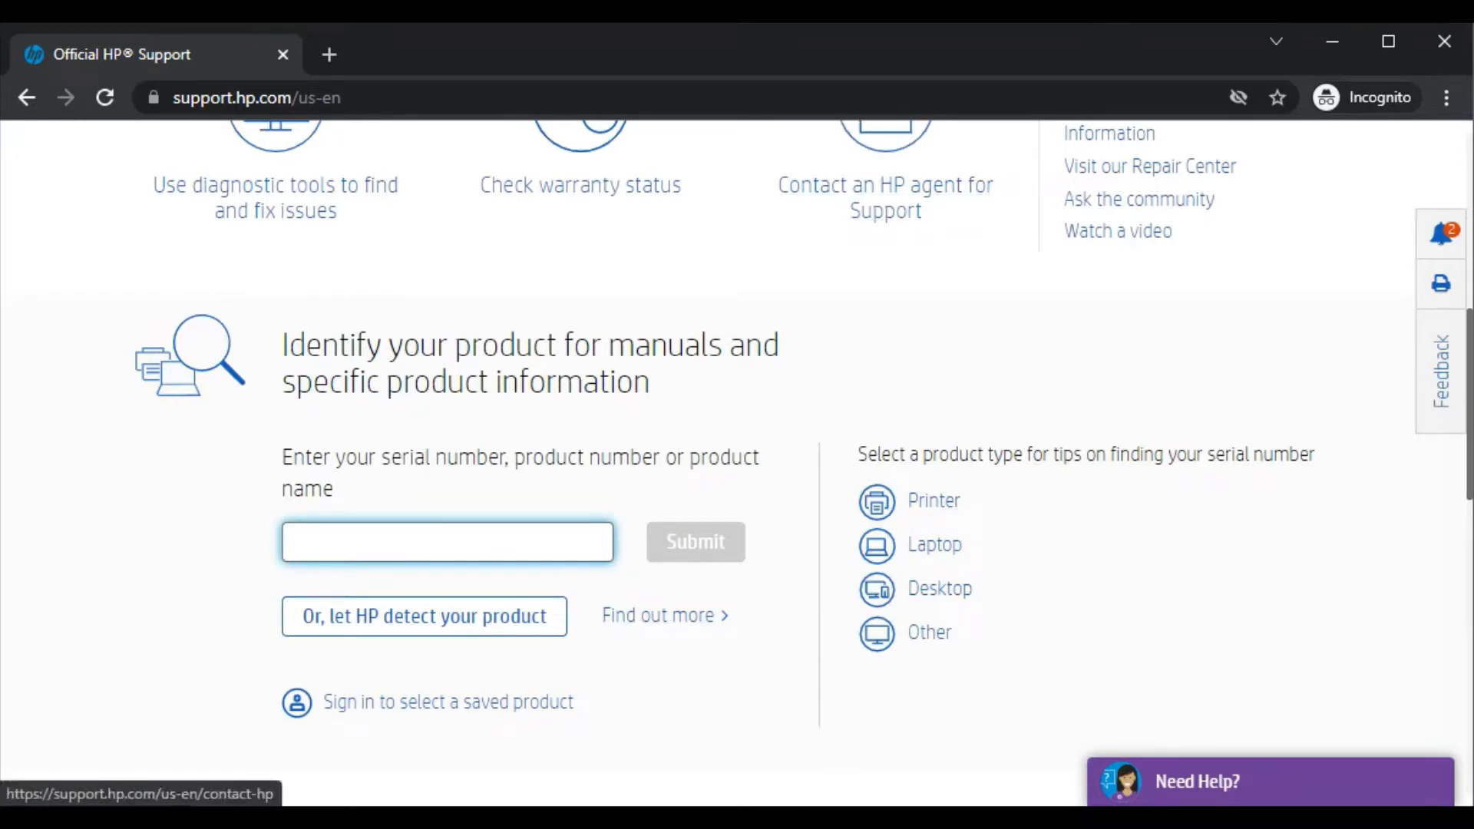
left_click(447, 541)
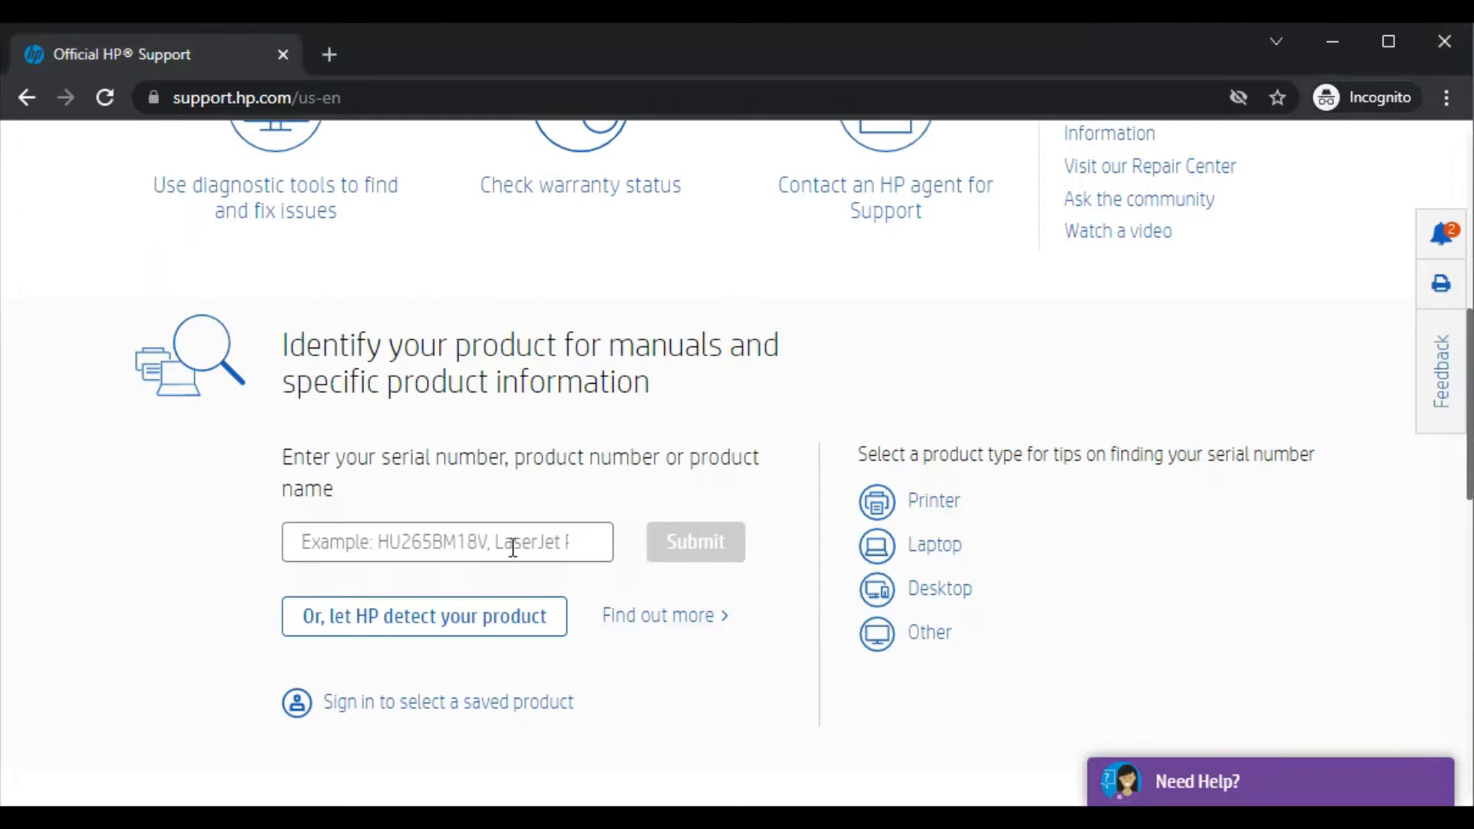
left_click(447, 541)
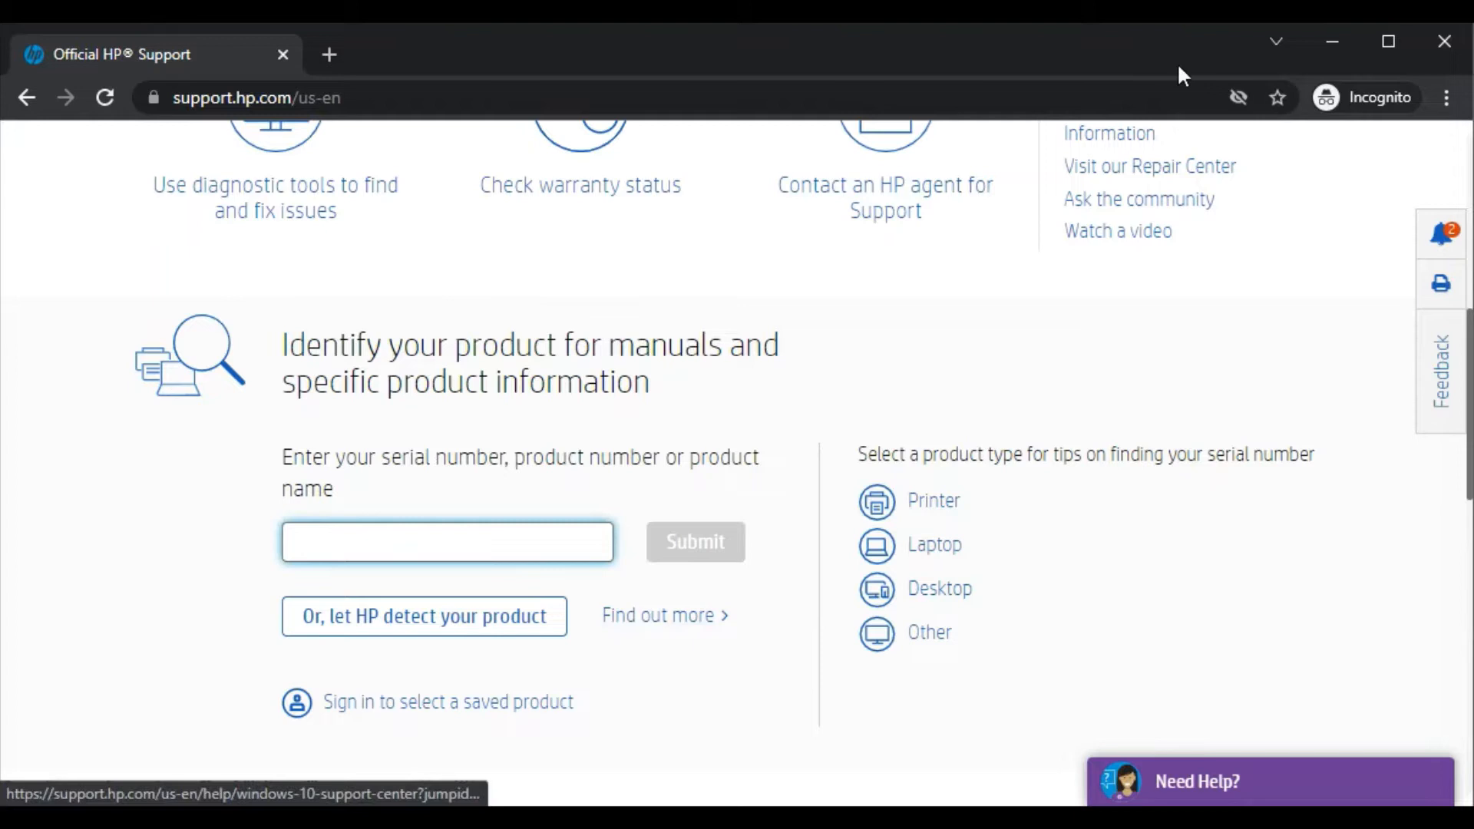
type("HP OfficeJet 3830")
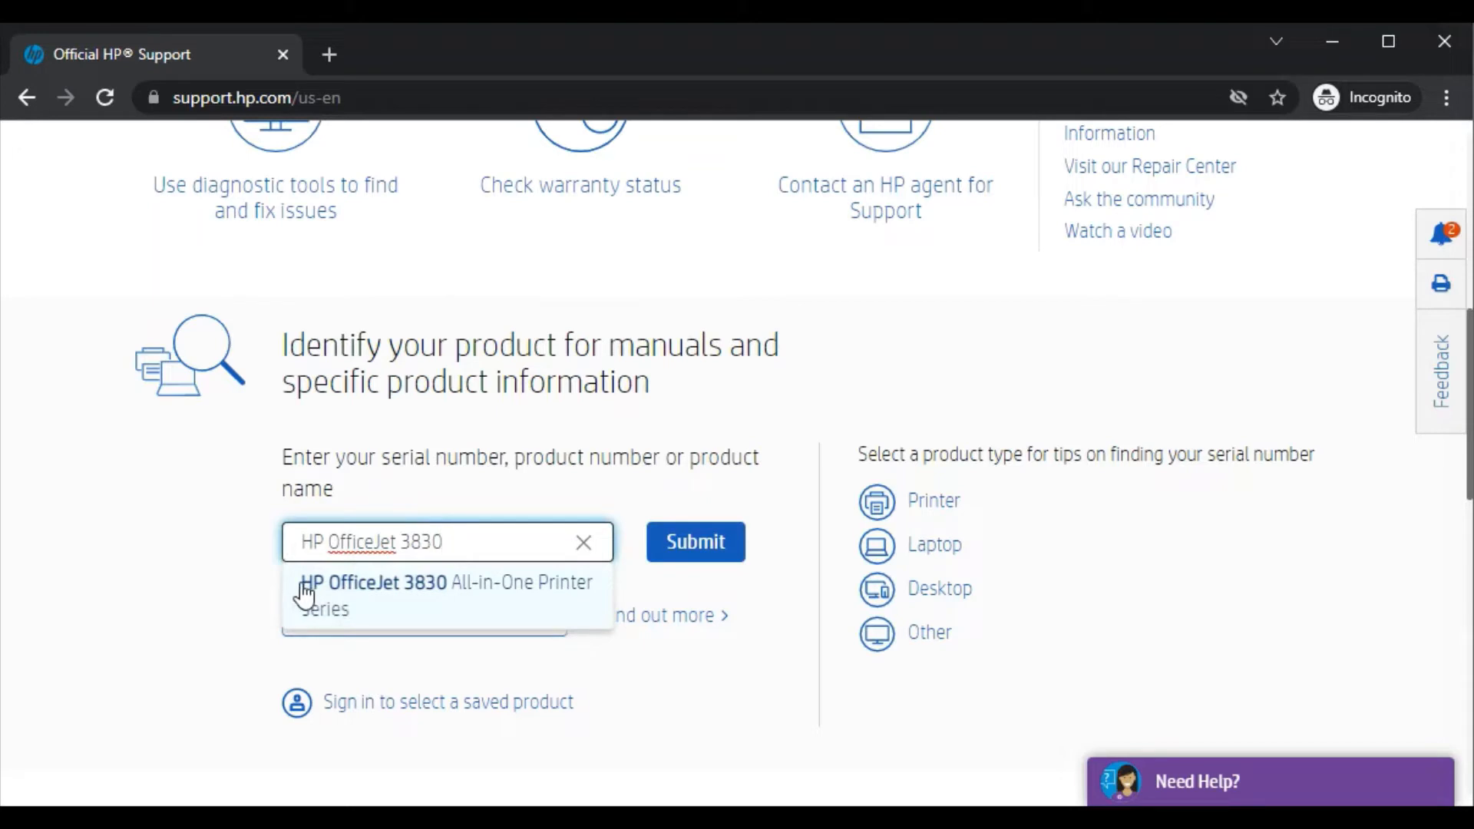
mouse_move(405, 612)
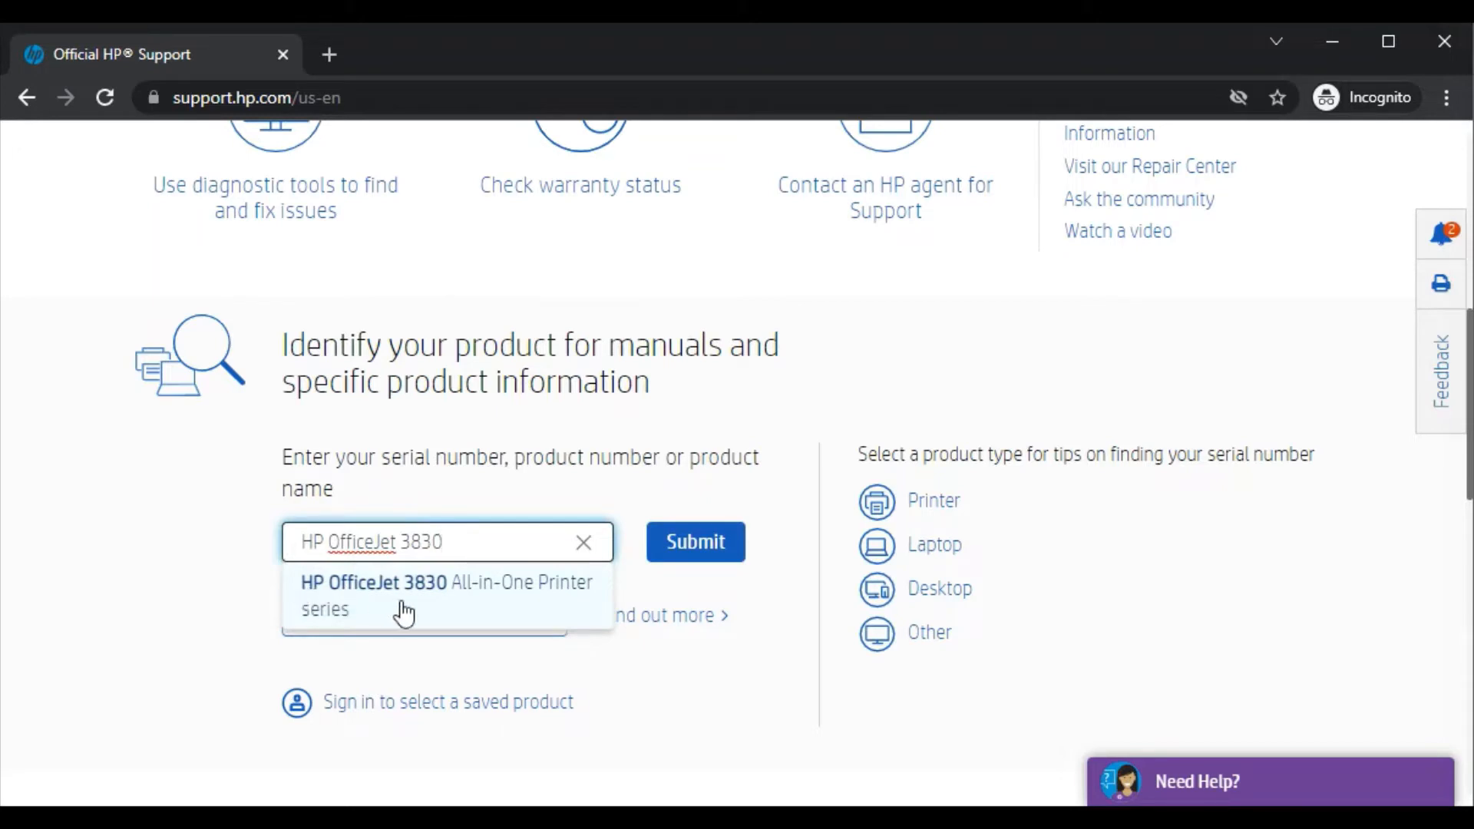
mouse_move(433, 607)
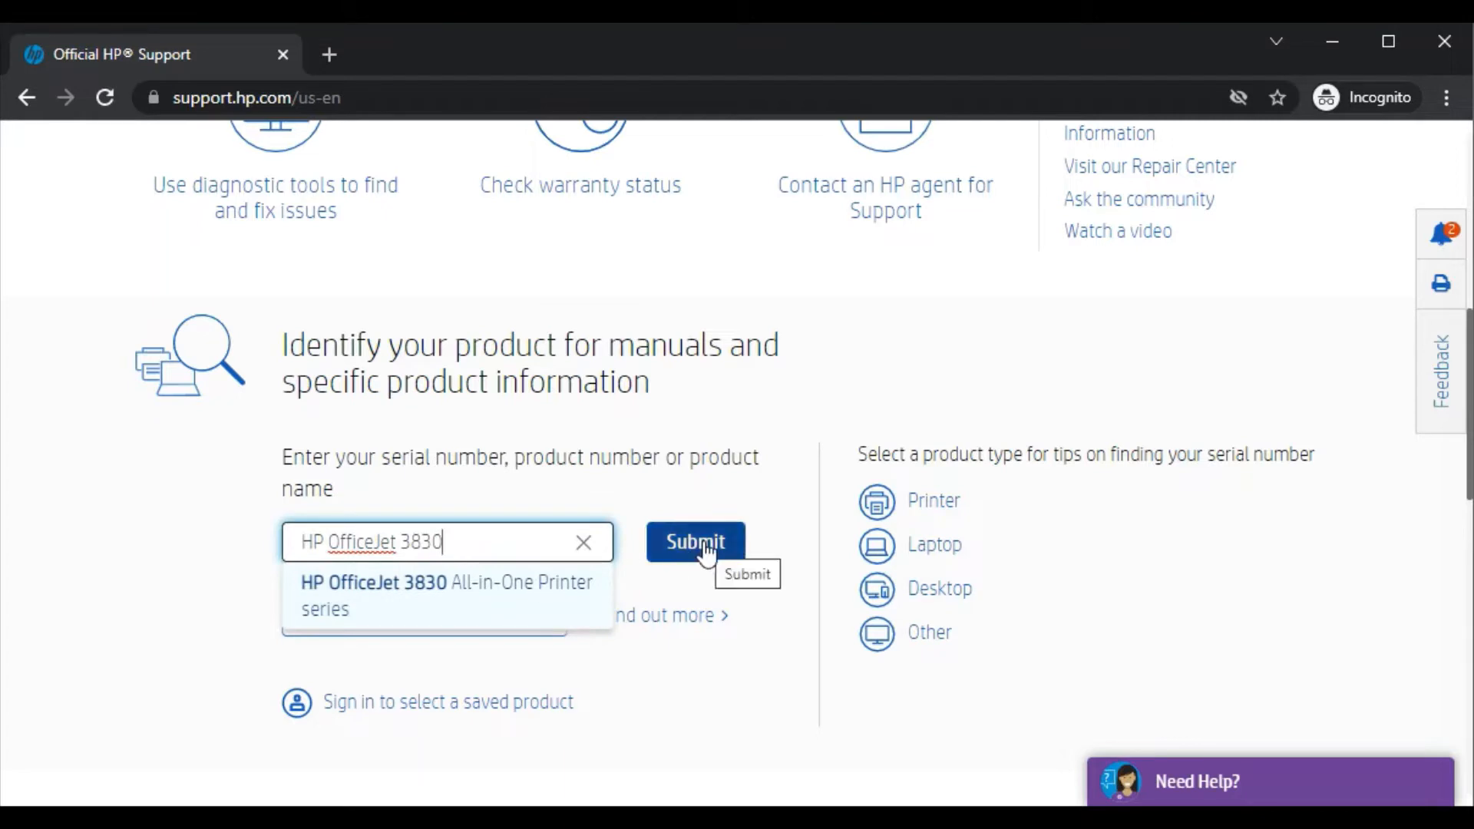
Choose the OfficeJet 3830 All-in-One series suggestion and submit.
left_click(444, 595)
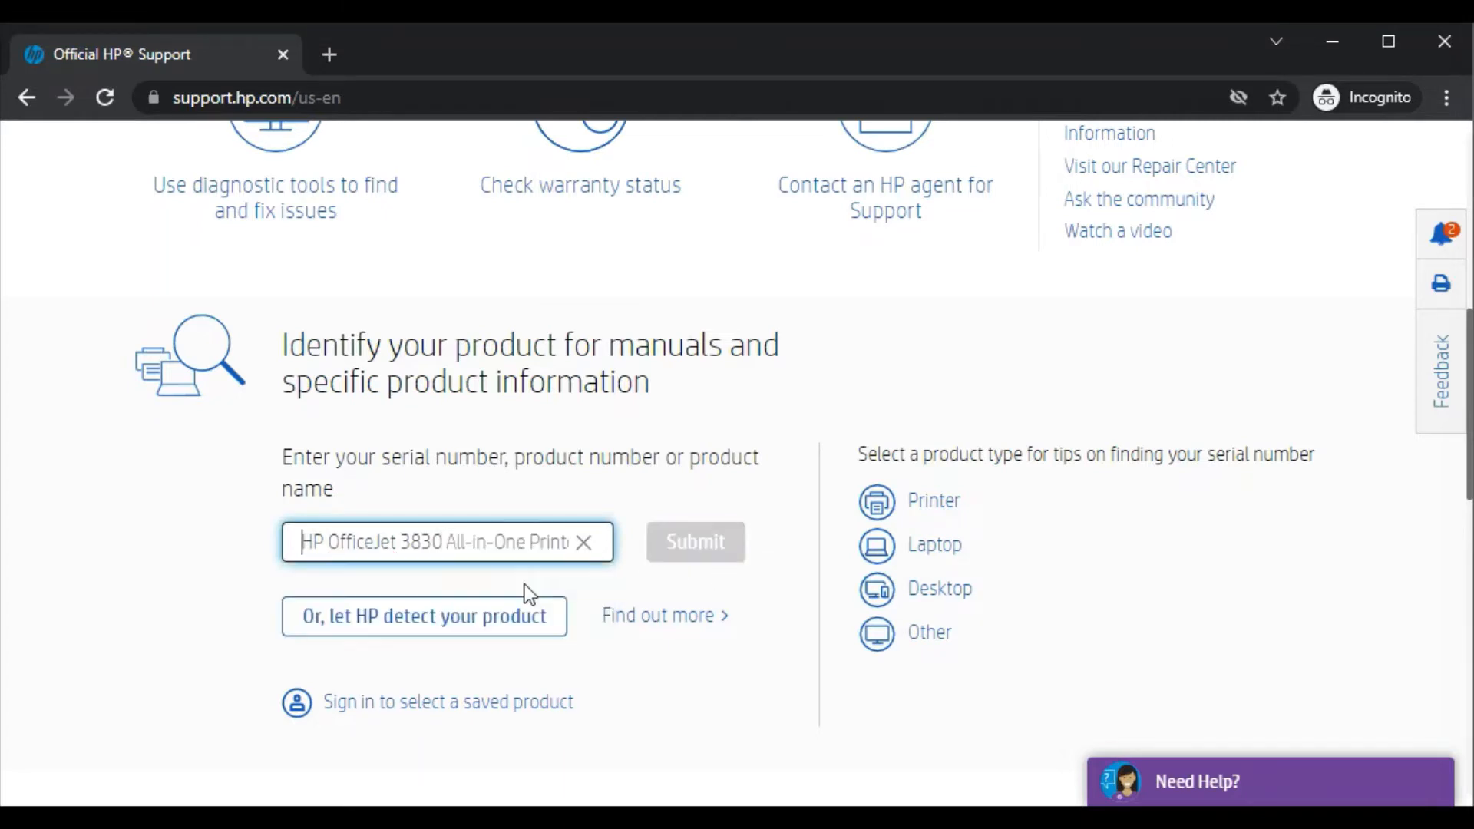
left_click(694, 541)
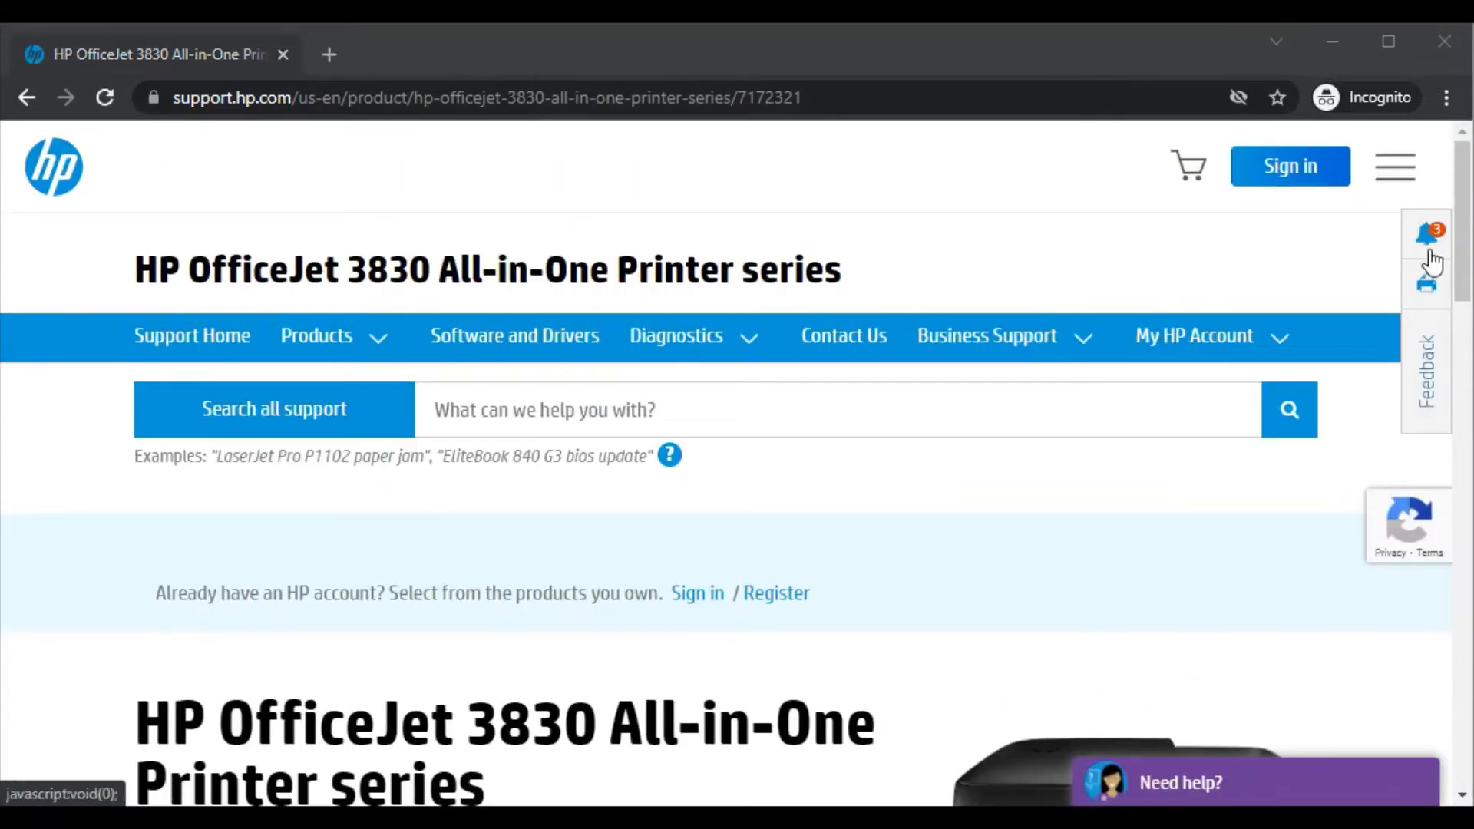
scroll("down", 3)
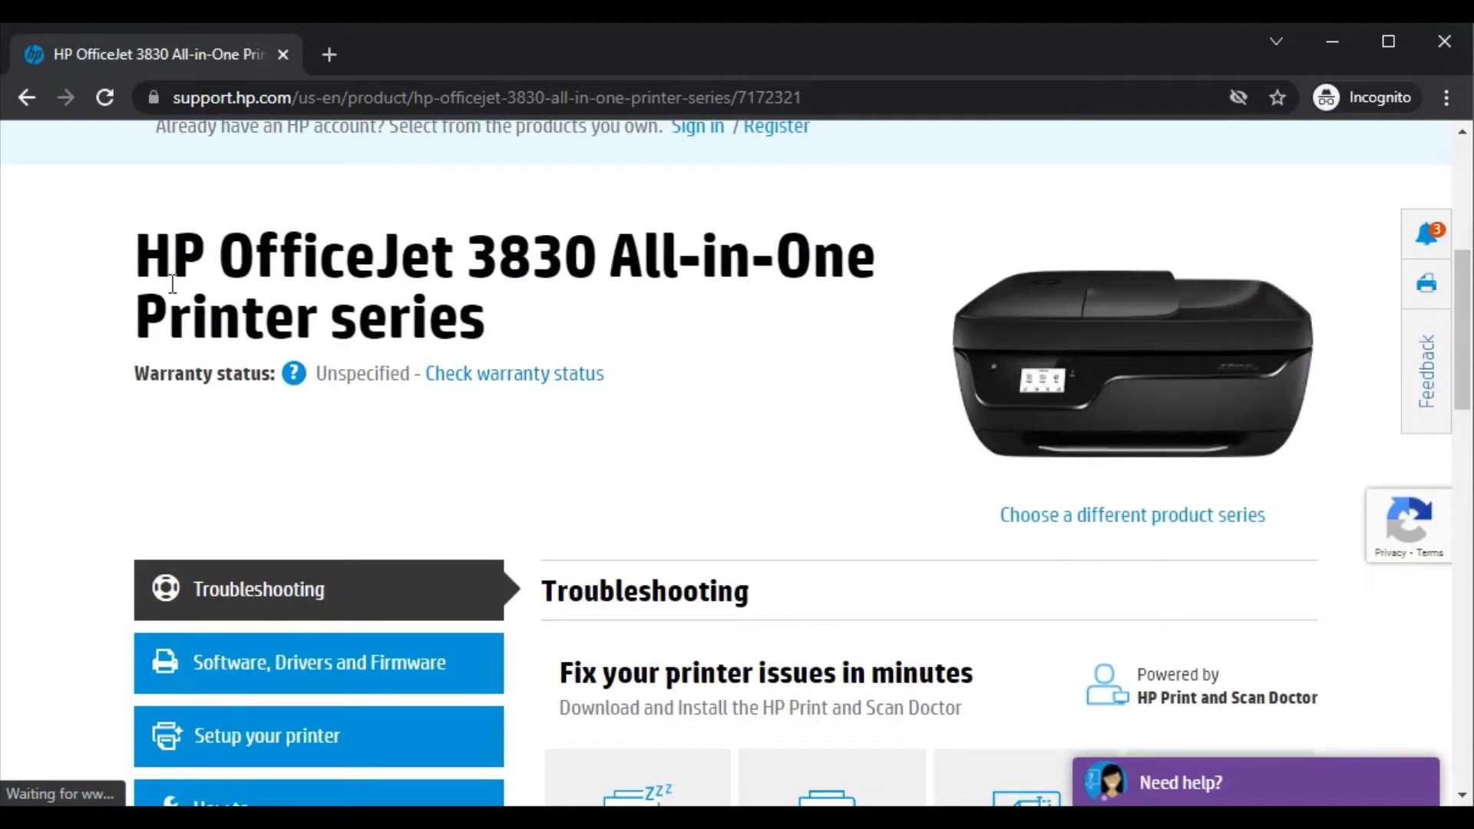
mouse_move(1460, 324)
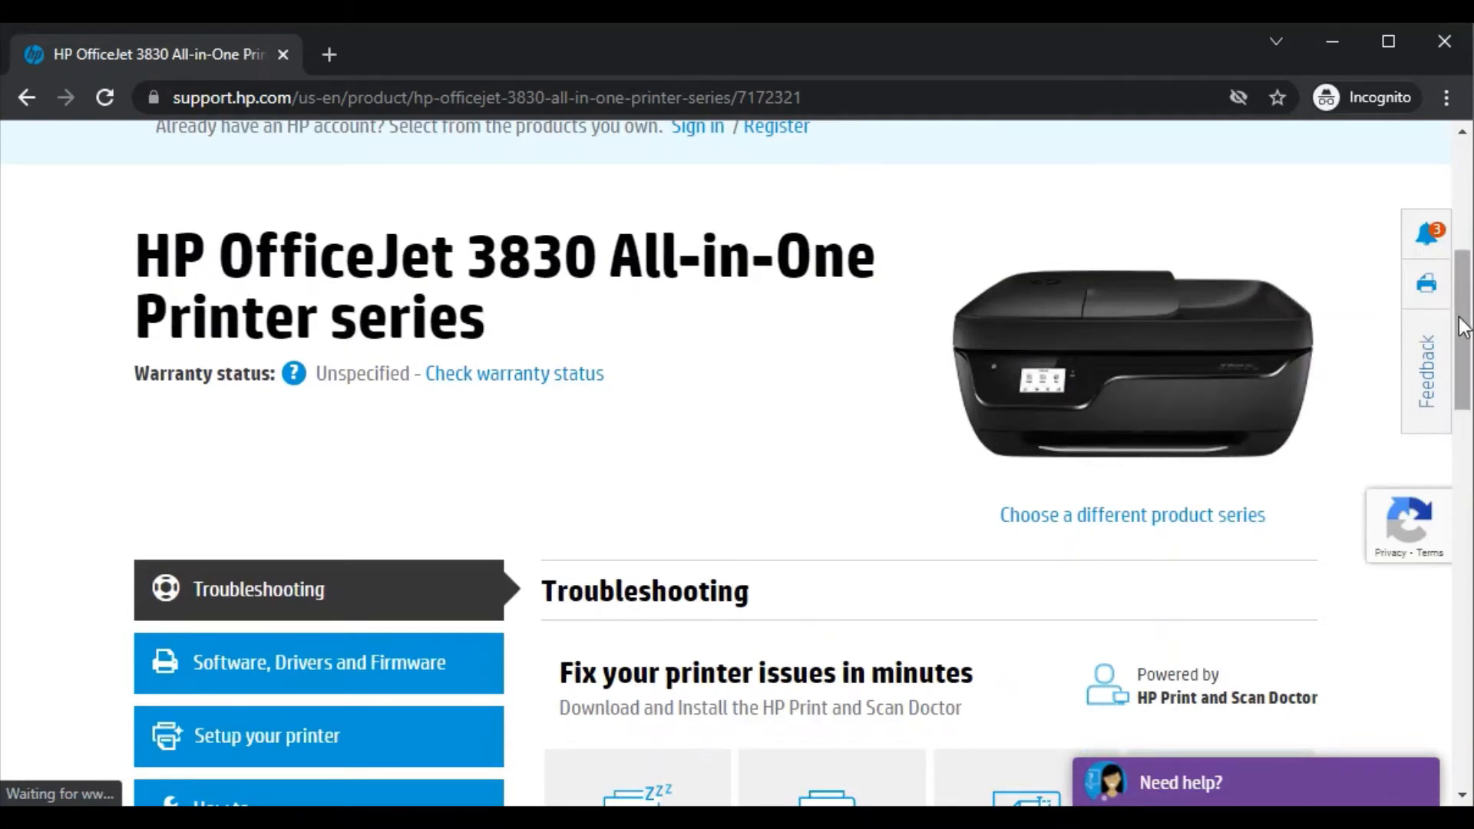
scroll("down", 3)
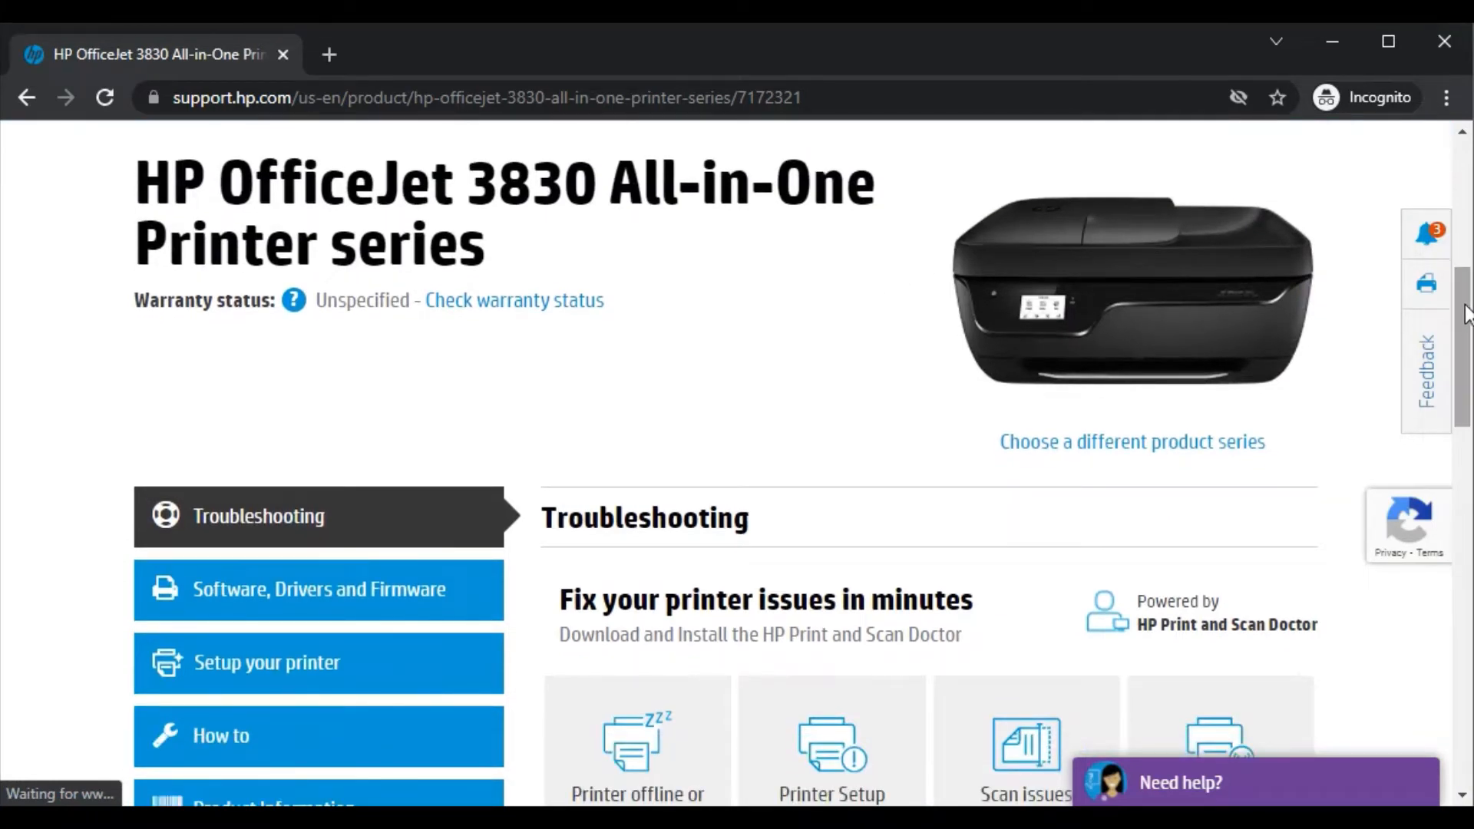
scroll("down", 3)
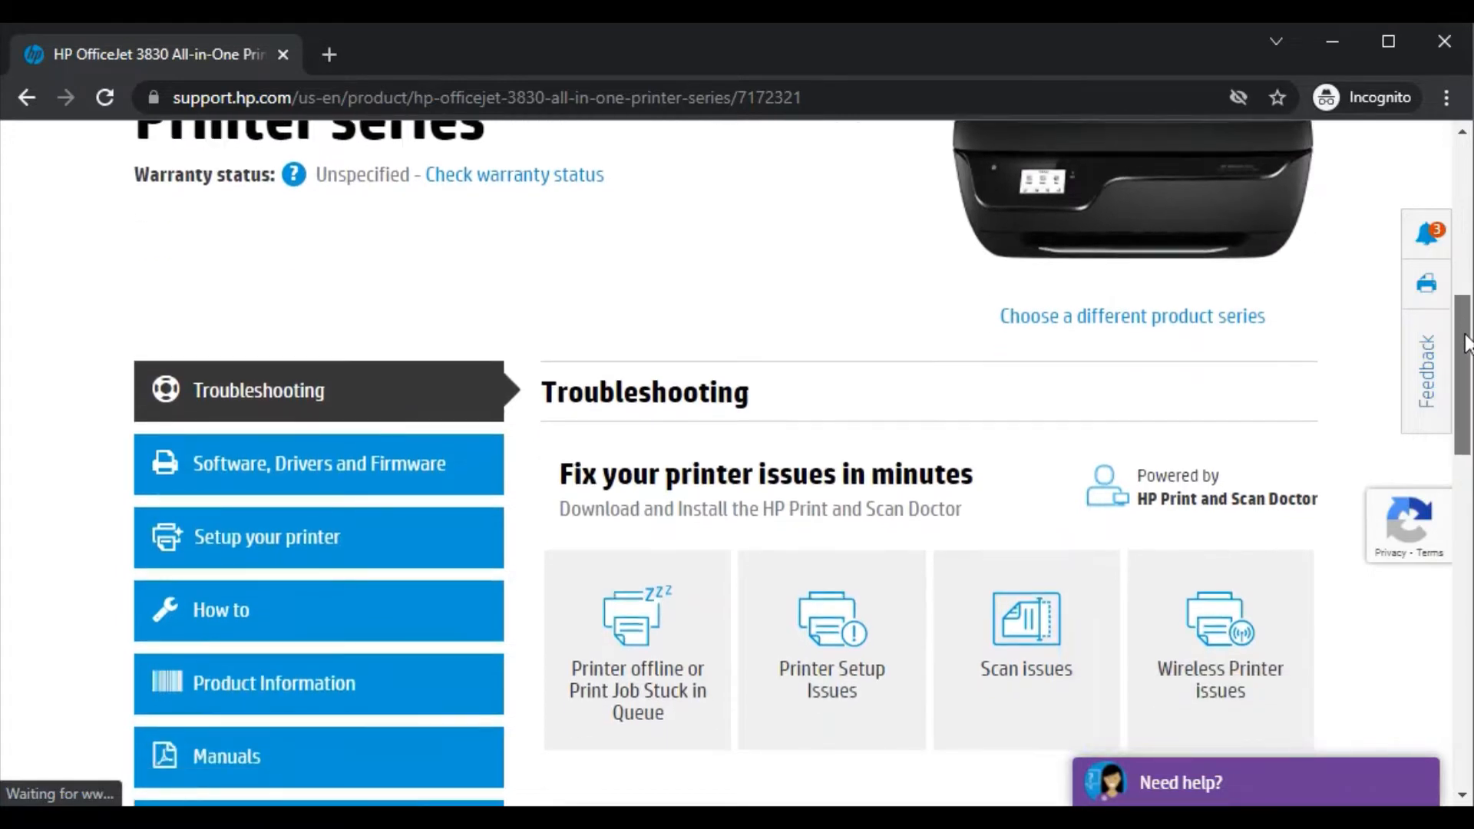
scroll("down", 3)
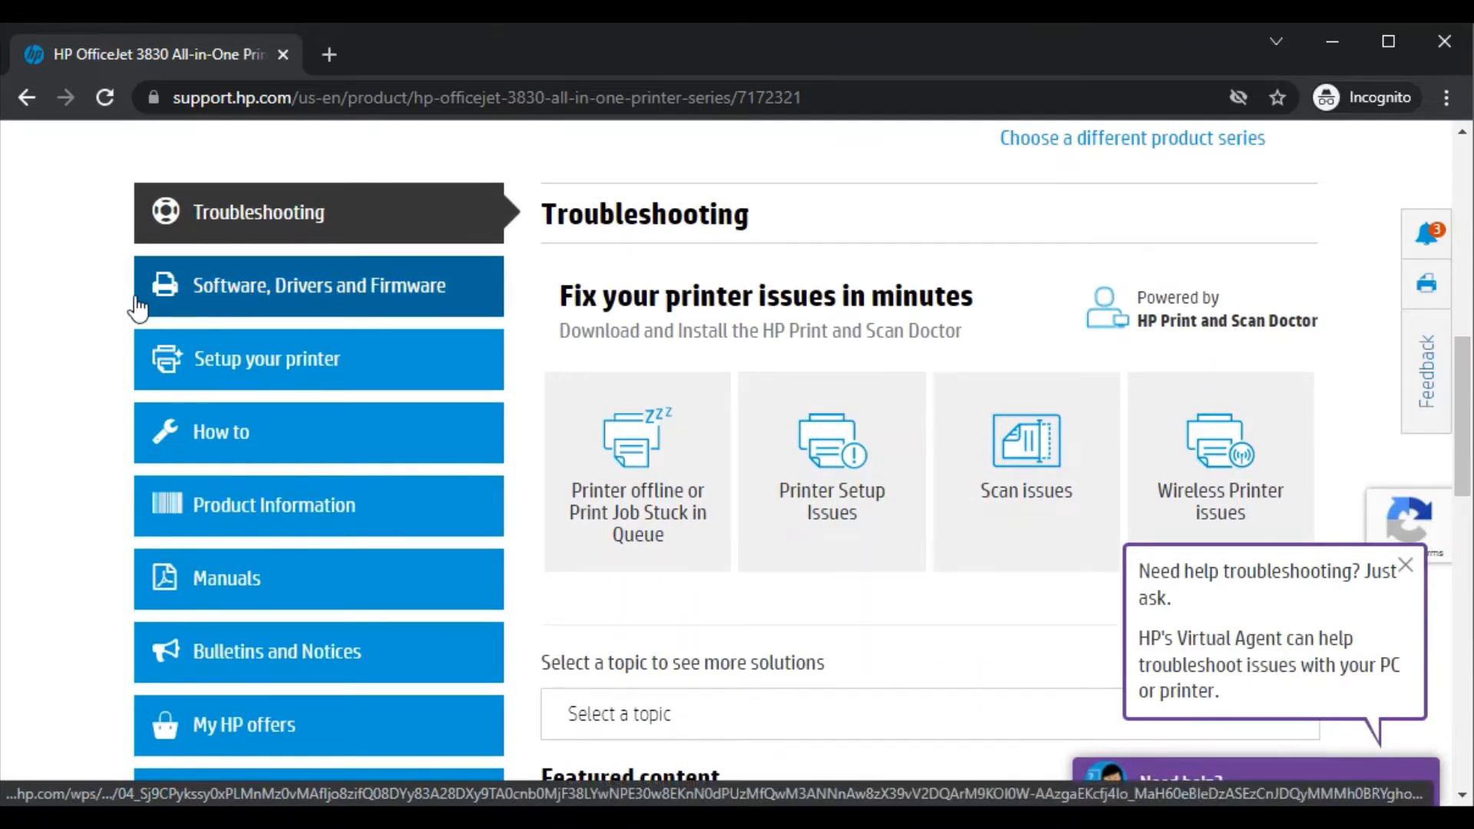
mouse_move(179, 298)
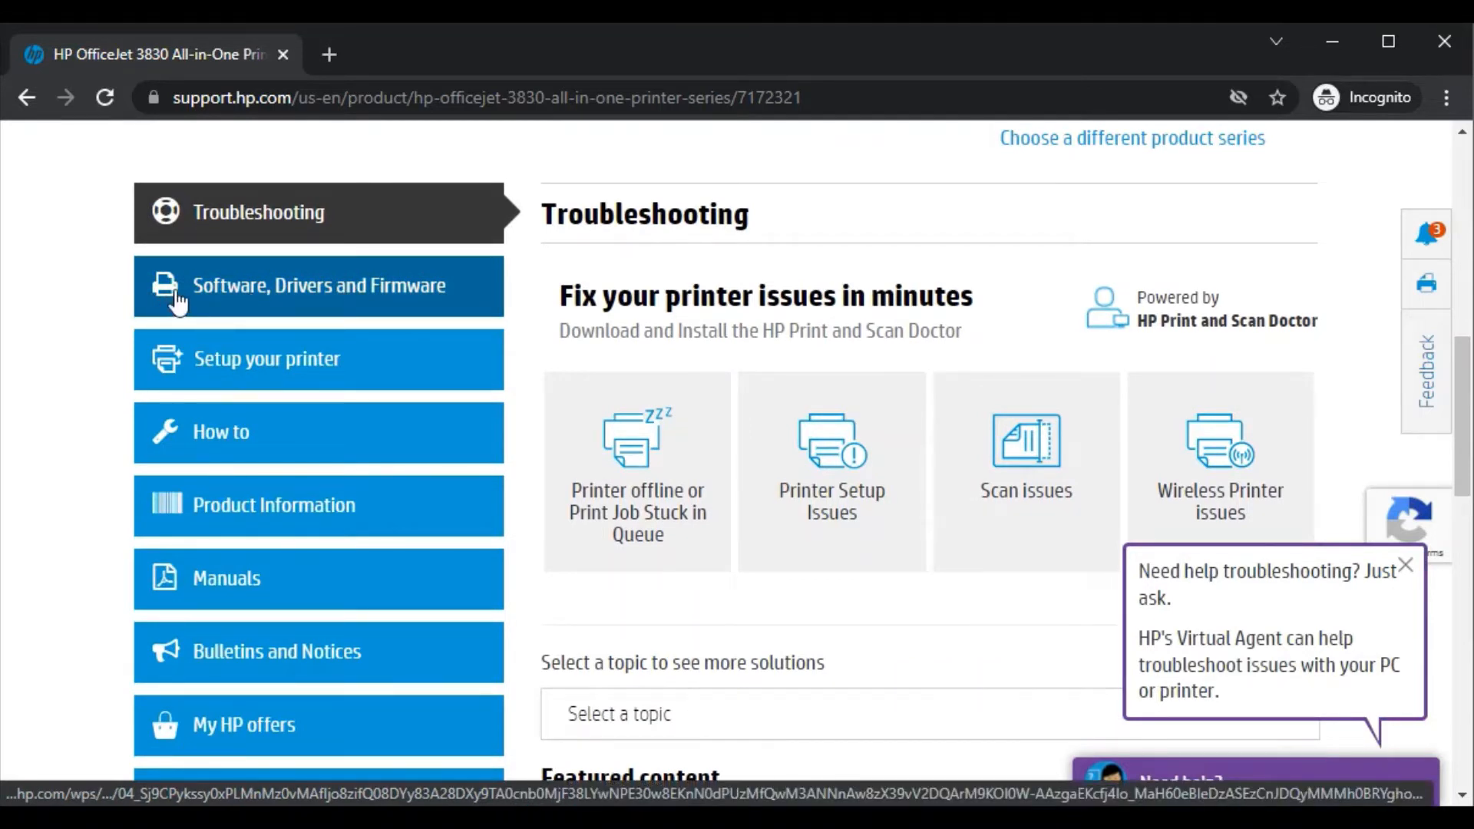
Show Software, Drivers and Firmware downloads and collapse Driver-Product Installation Software.
left_click(317, 285)
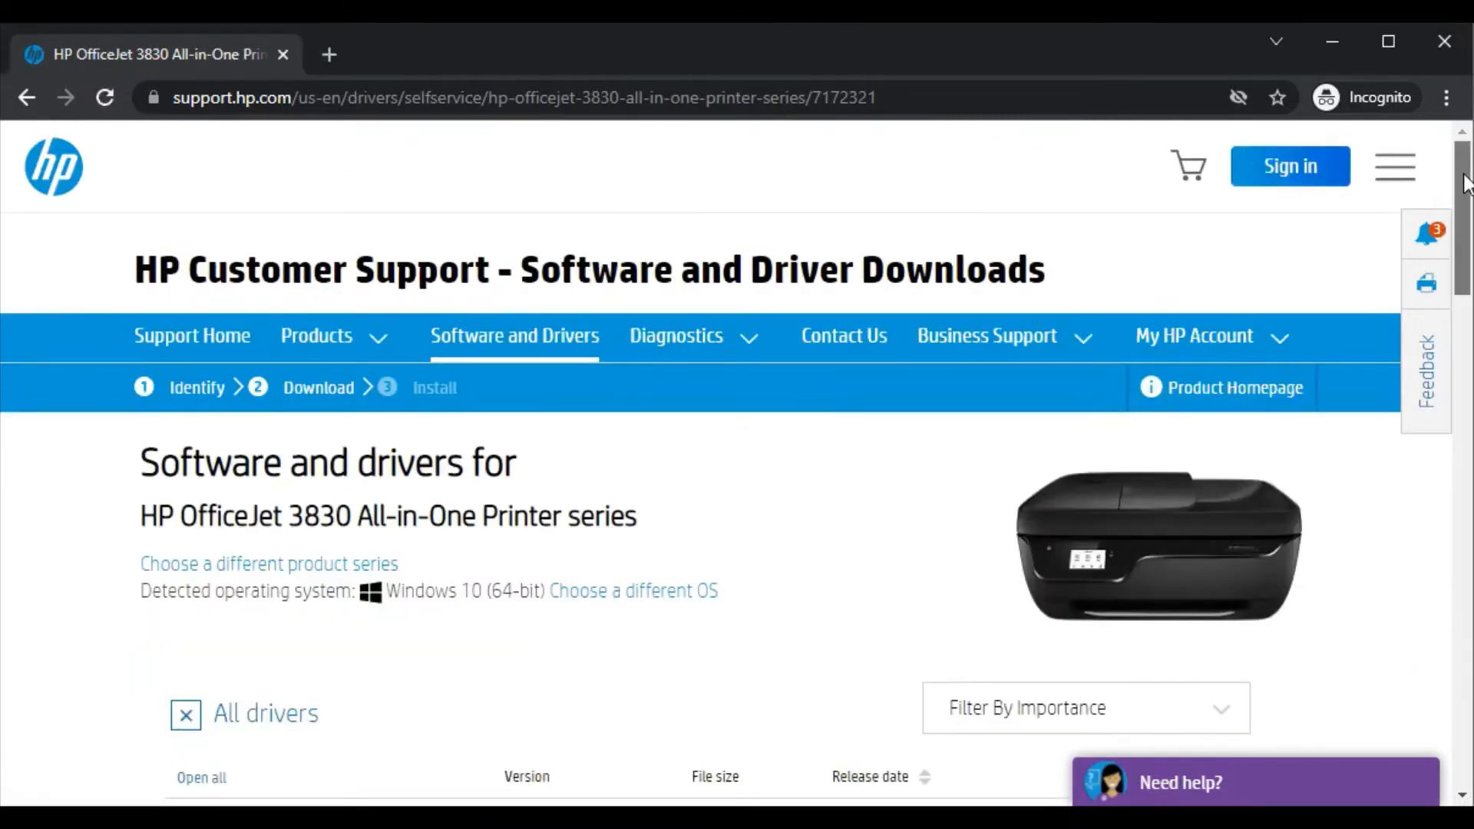
scroll("down", 3)
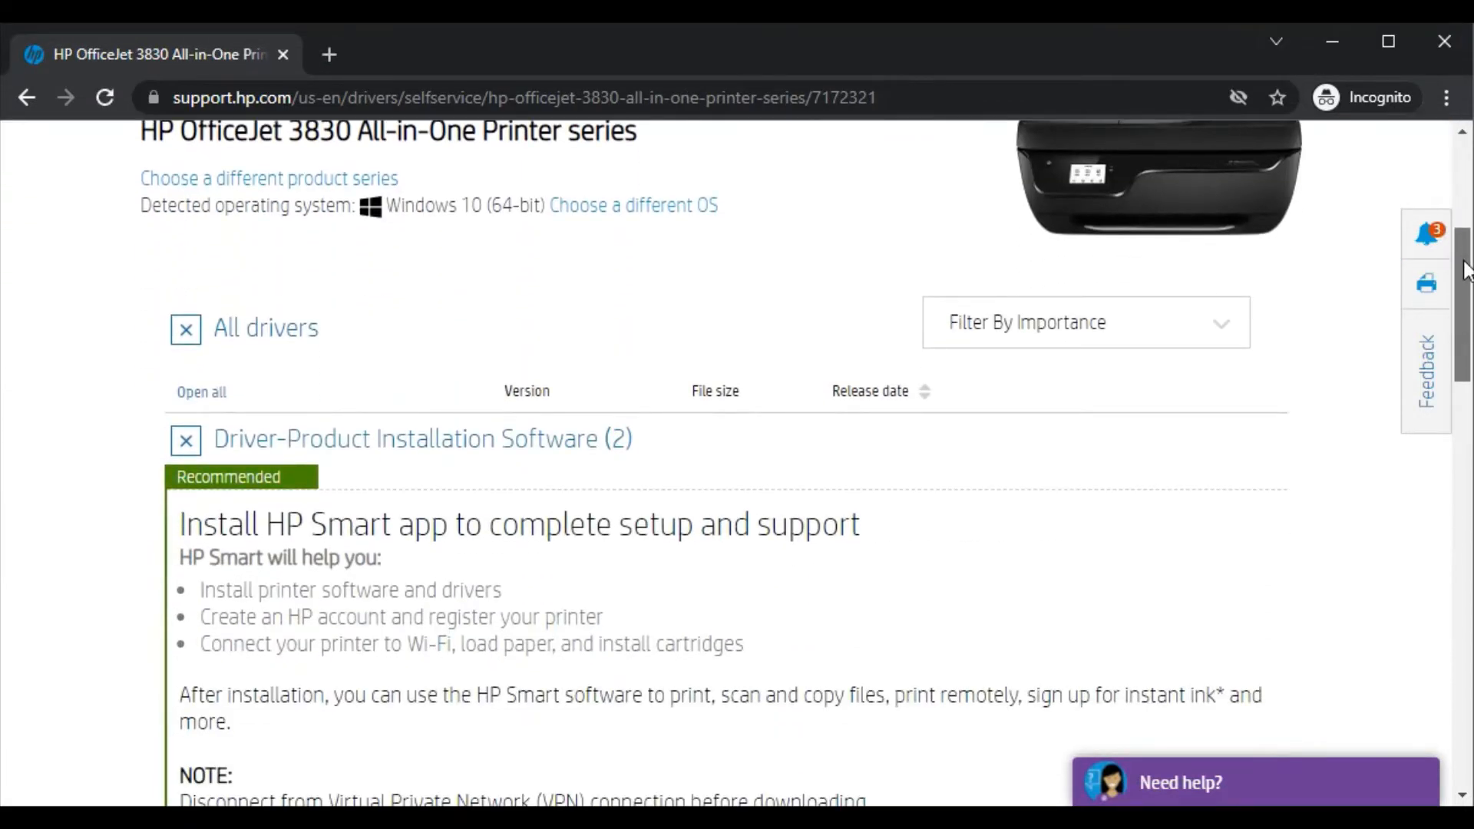
scroll("down", 3)
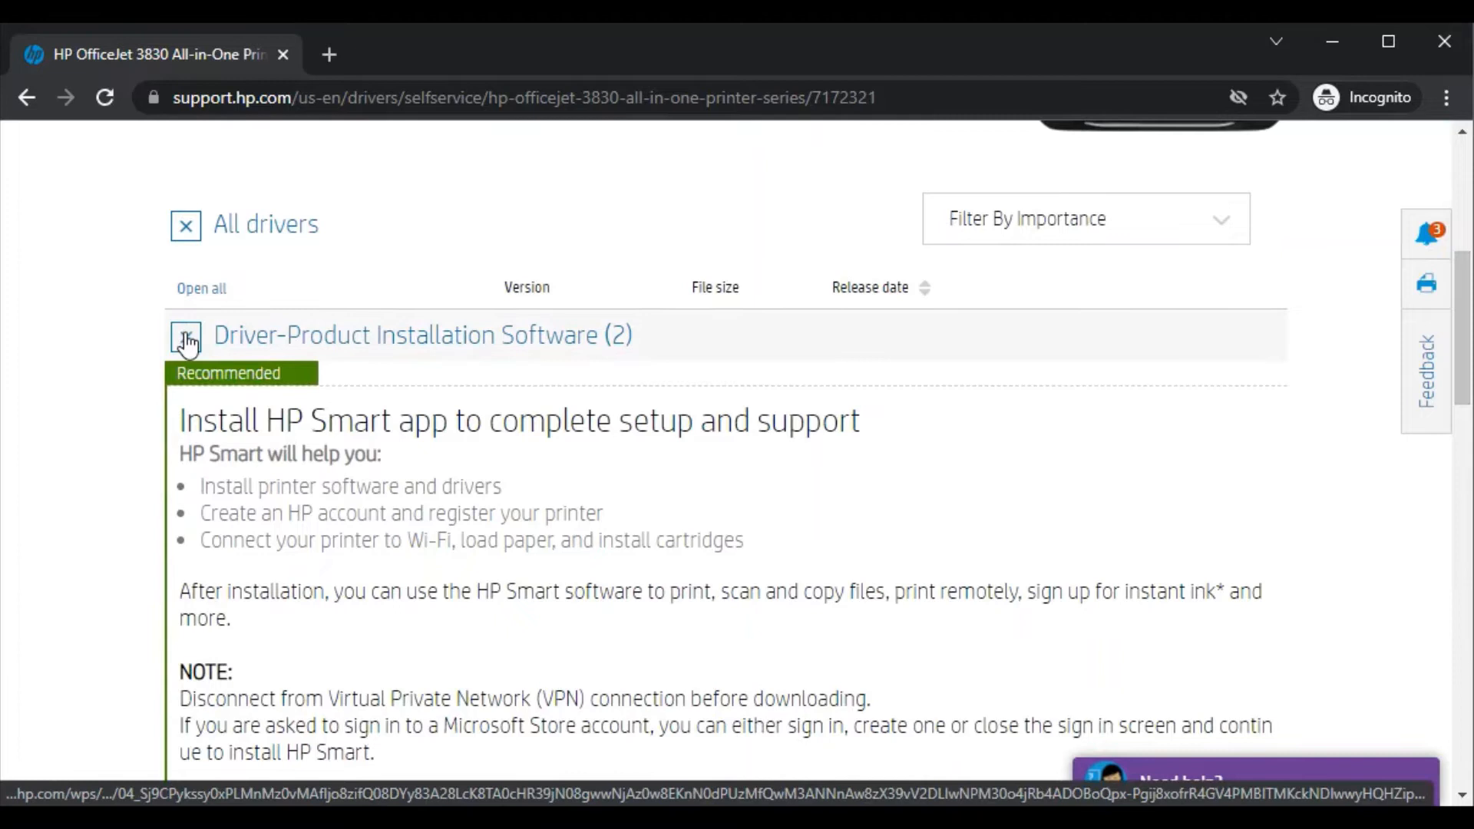
left_click(185, 335)
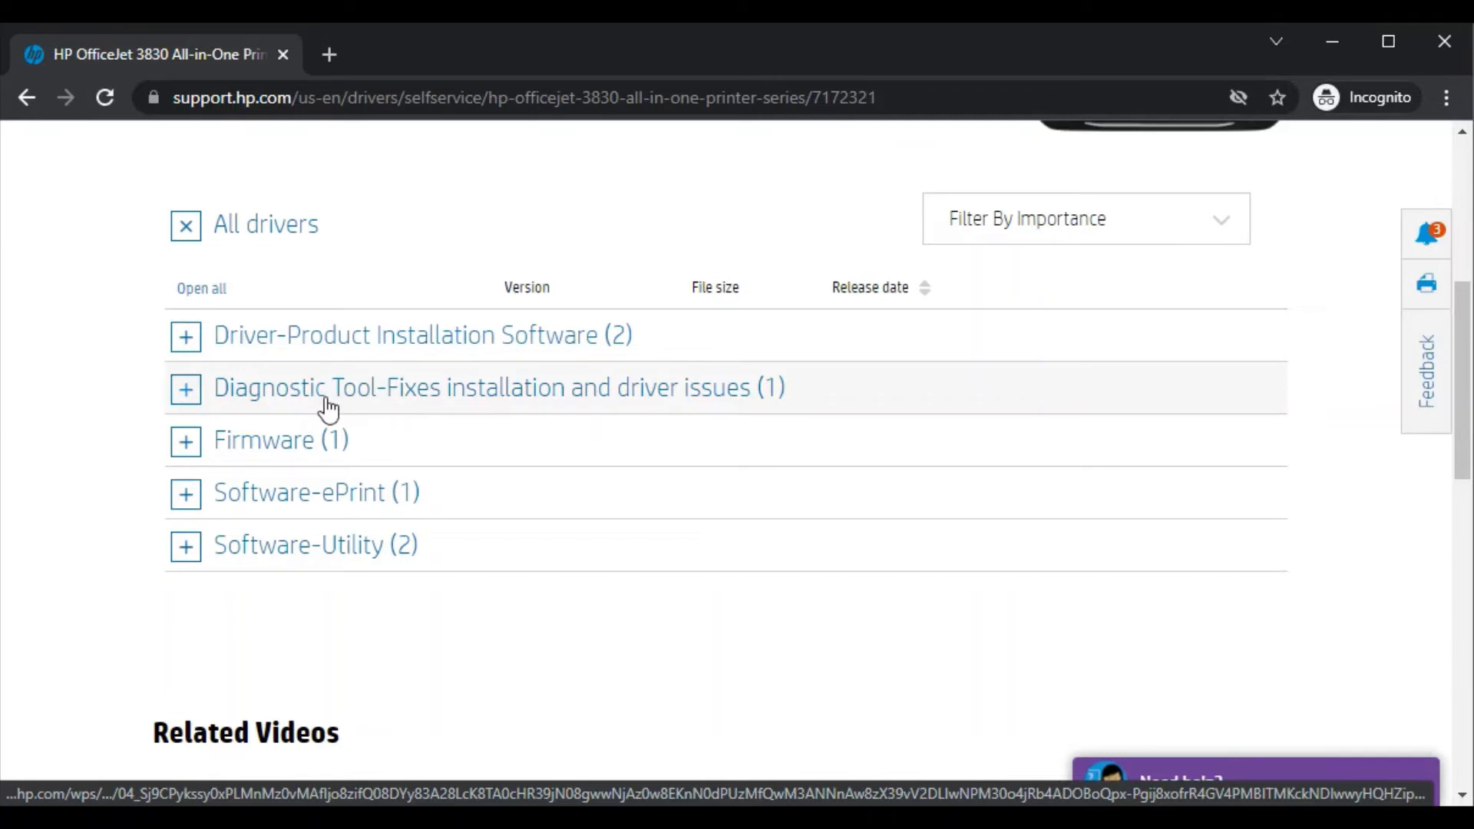
mouse_move(302, 454)
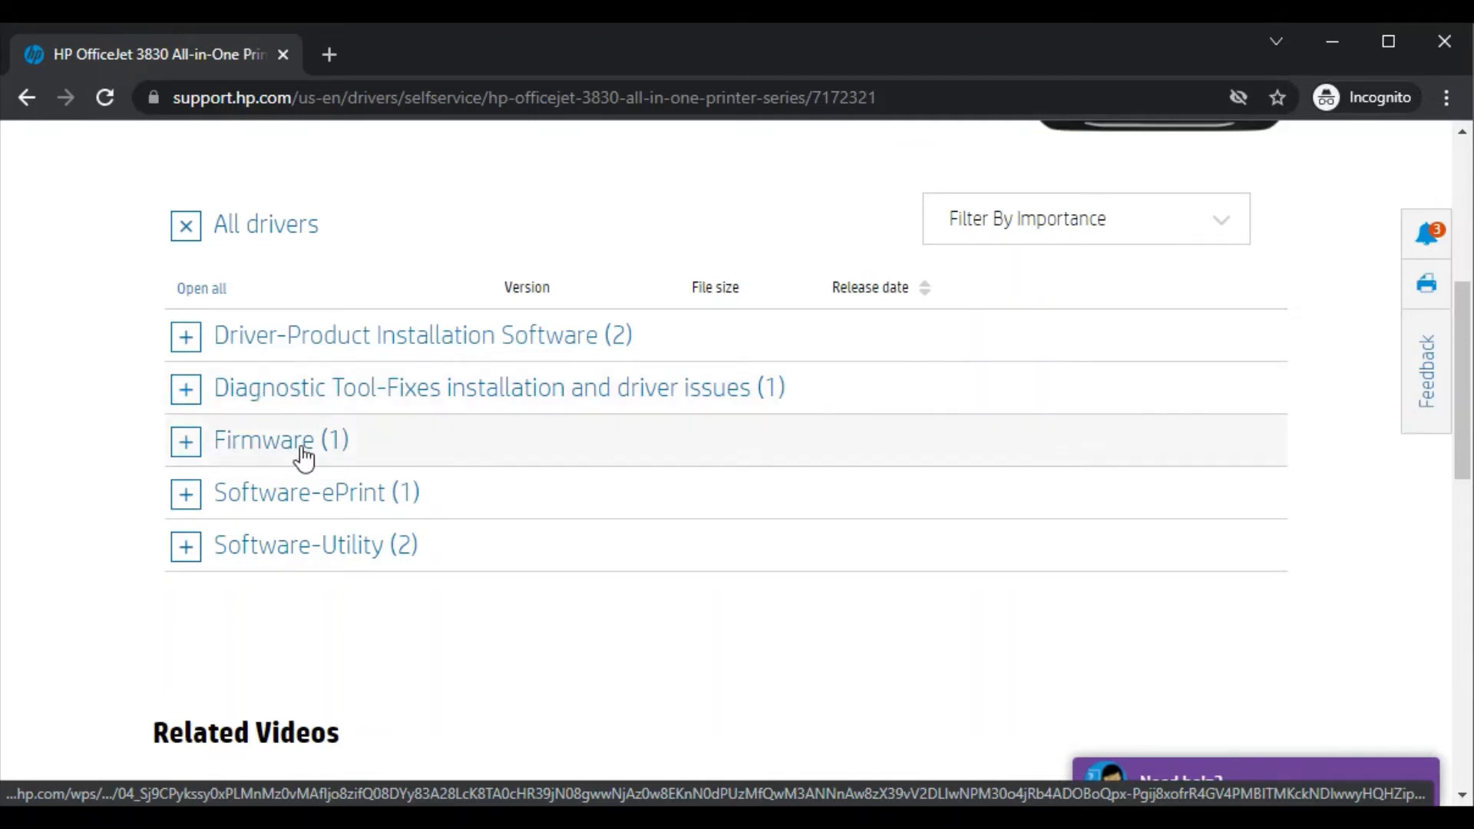
mouse_move(402, 507)
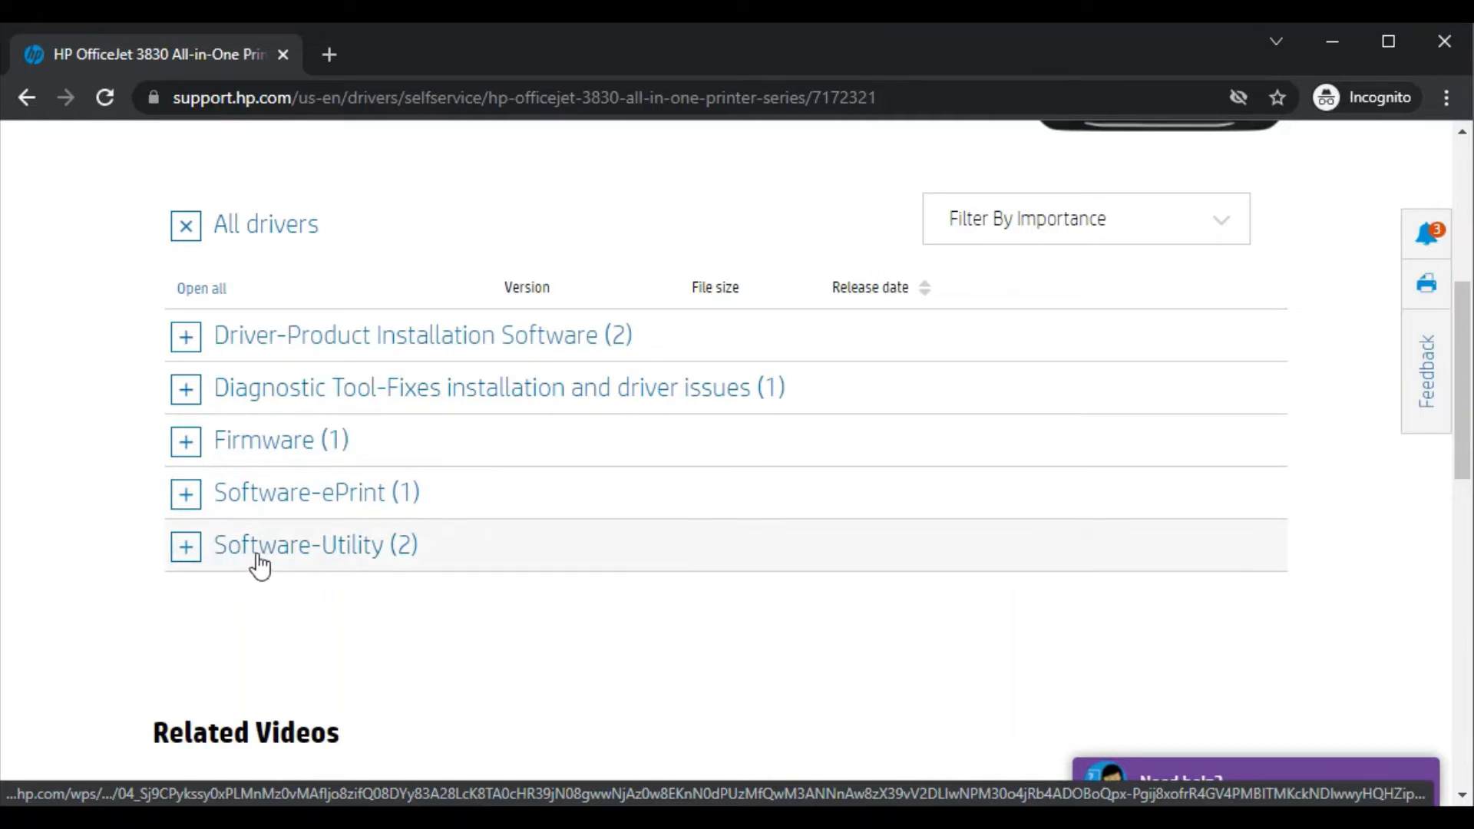
mouse_move(185, 395)
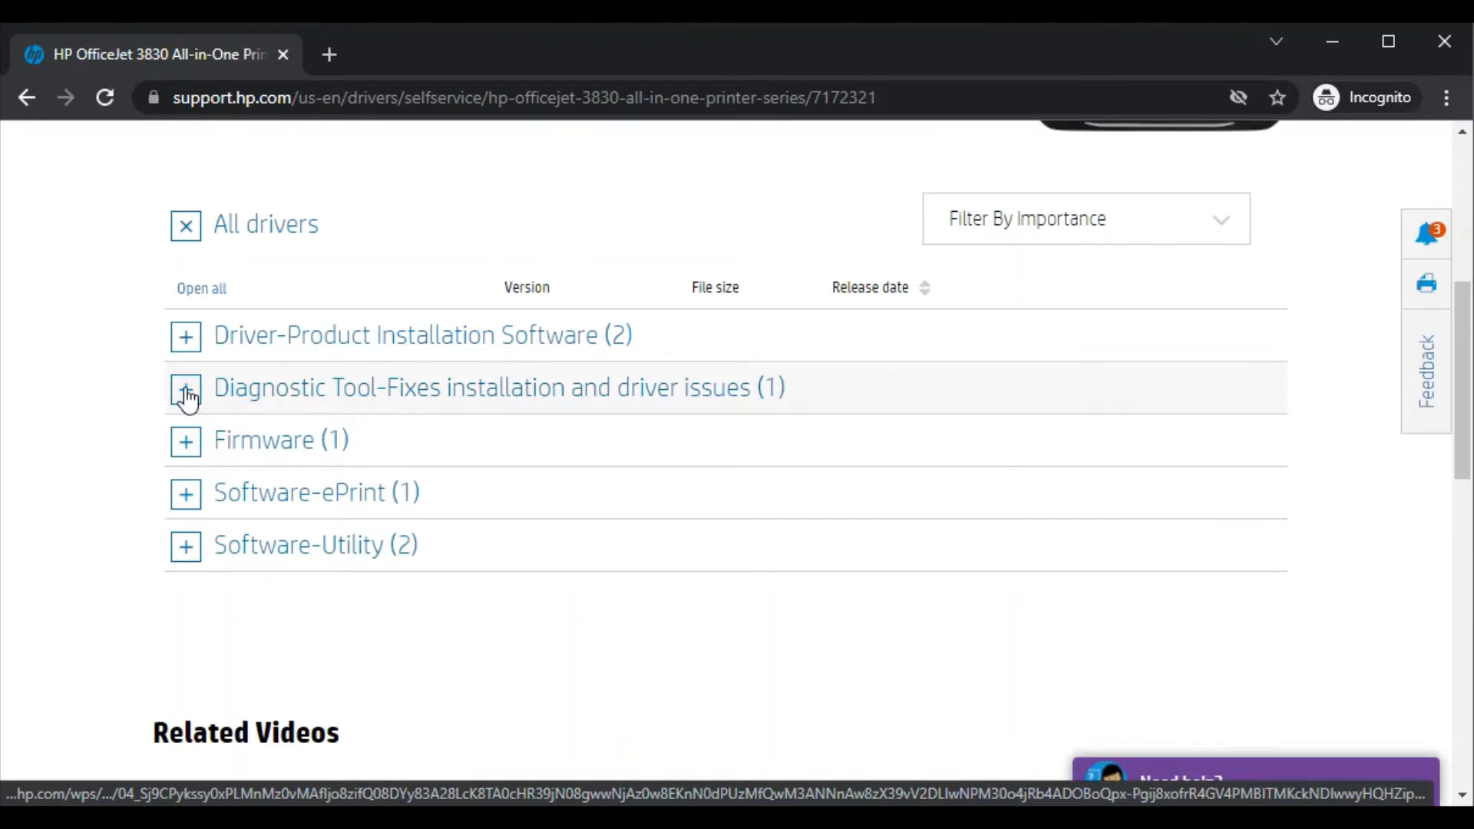
mouse_move(381, 399)
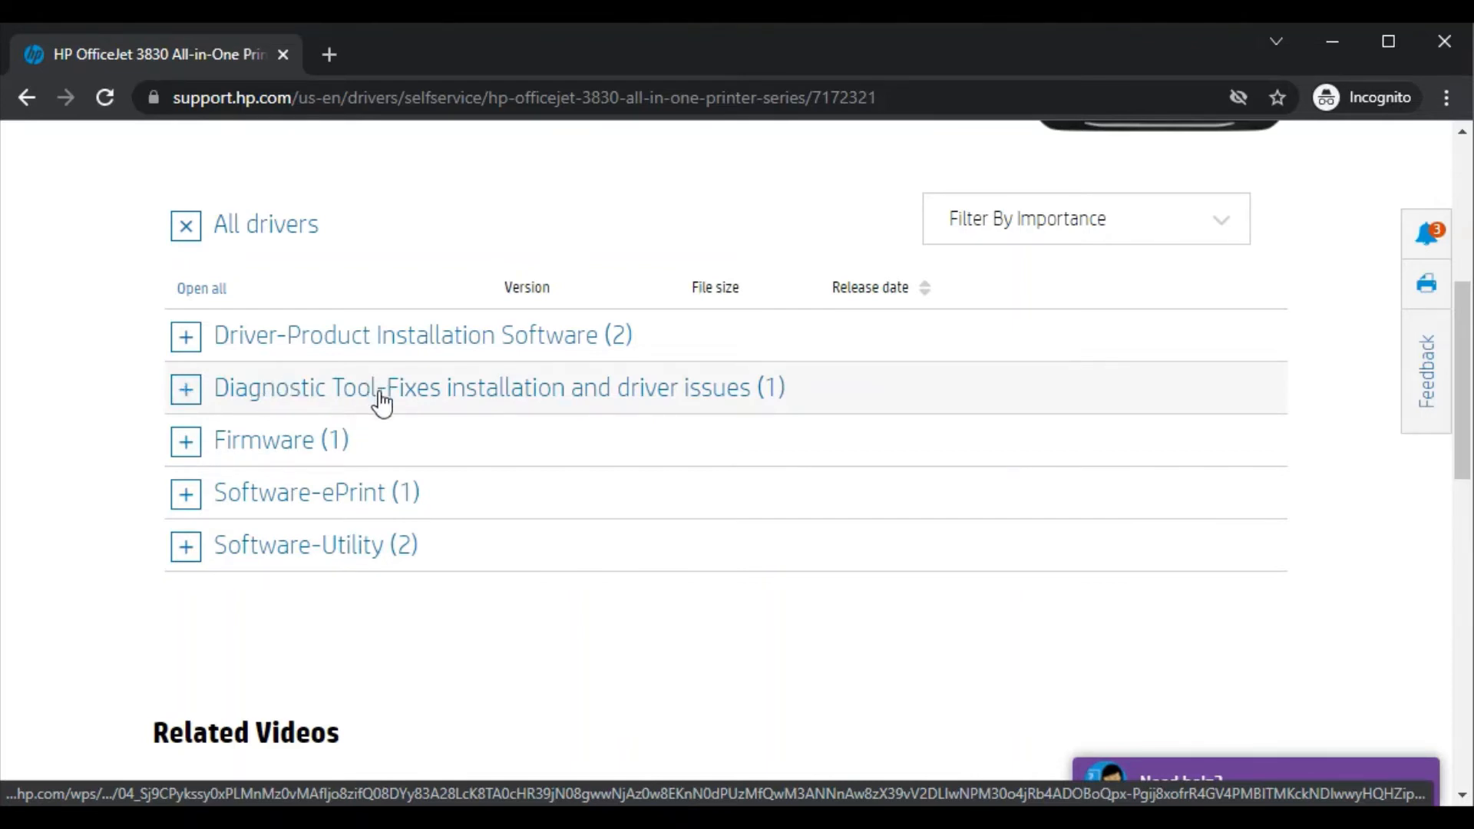
mouse_move(207, 393)
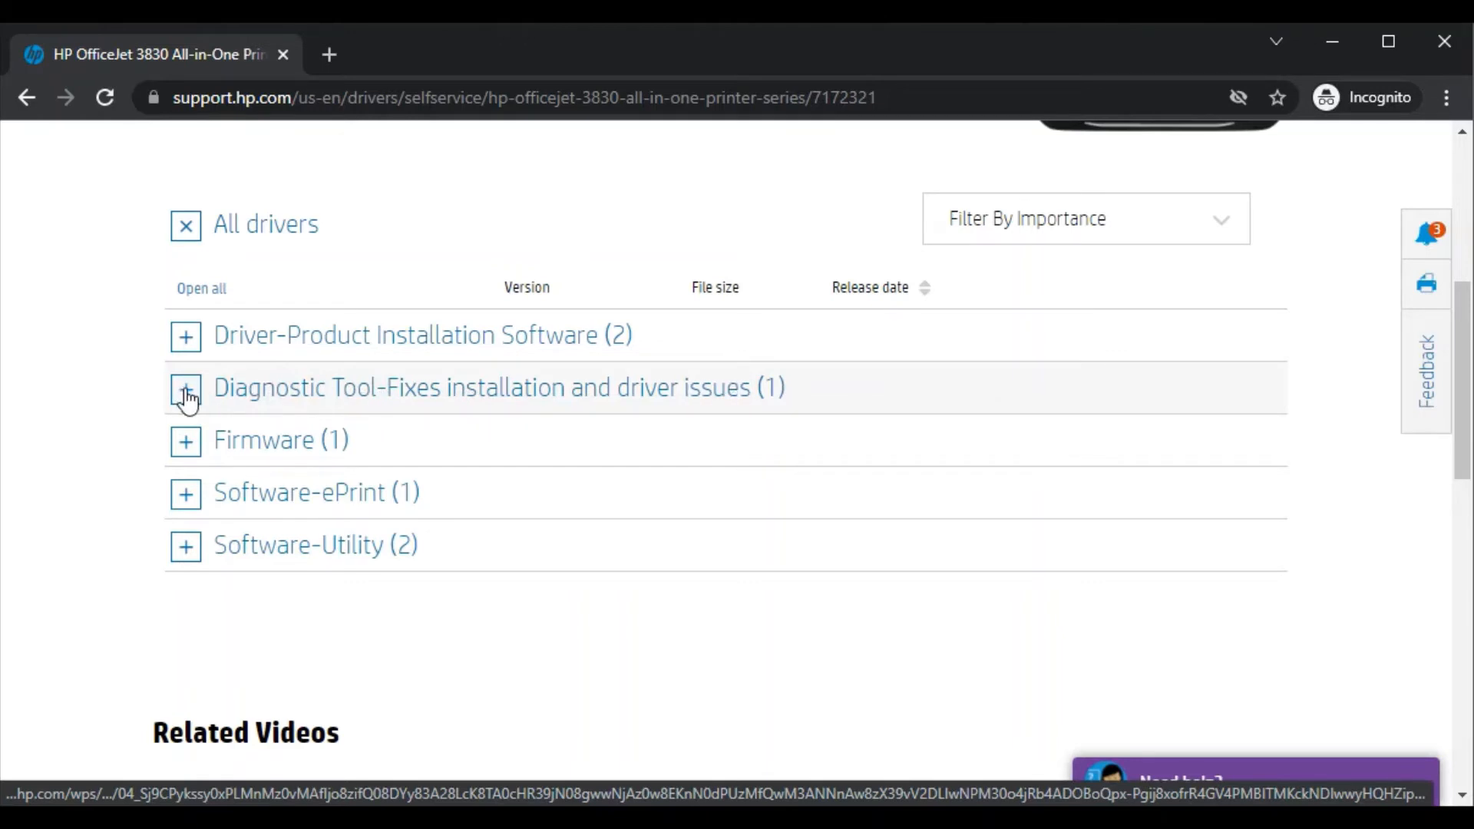
Expand the Diagnostic Tool category and download HP Print and Scan Doctor for Windows.
left_click(185, 387)
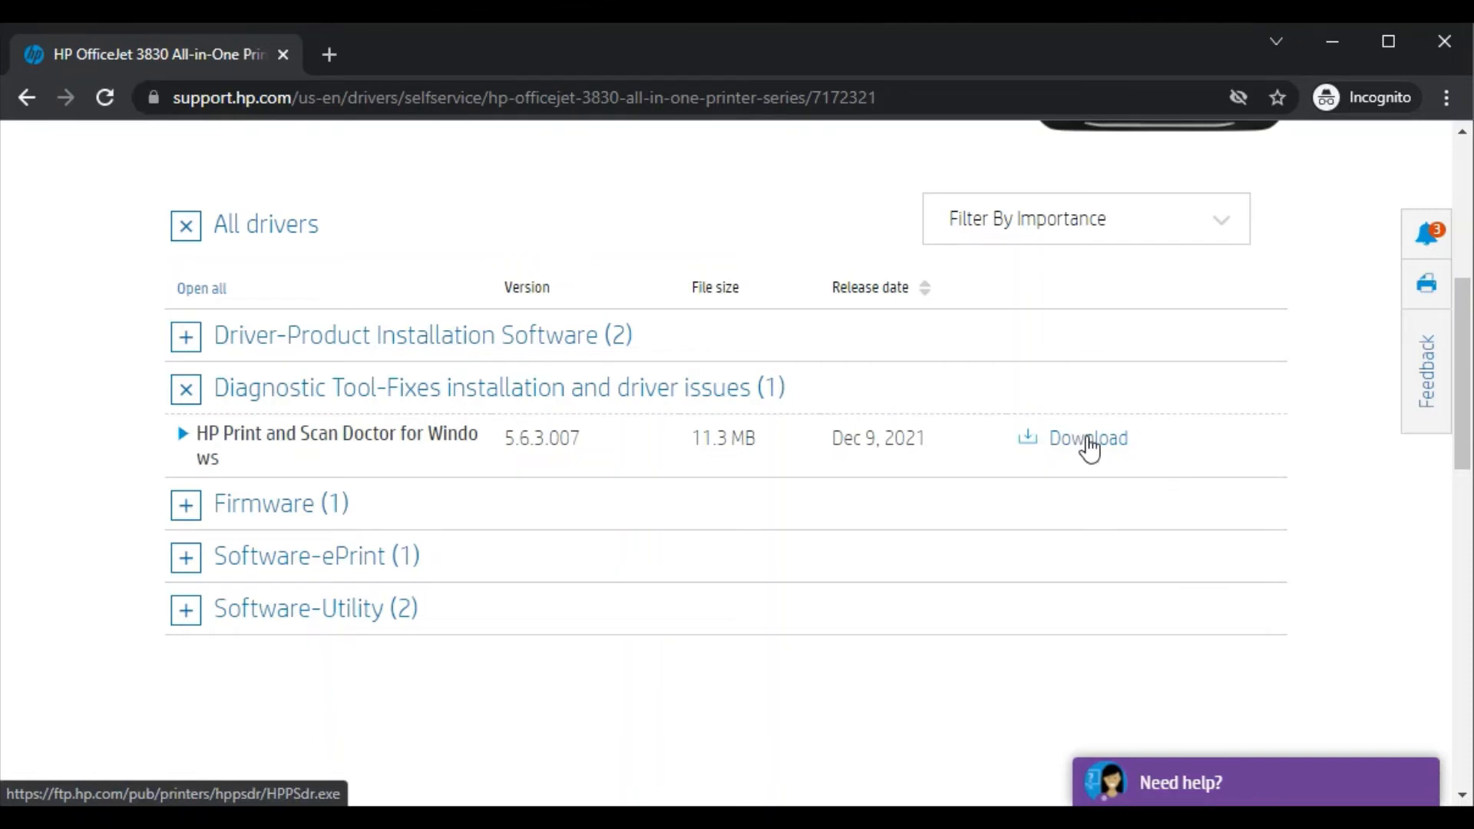
left_click(1087, 439)
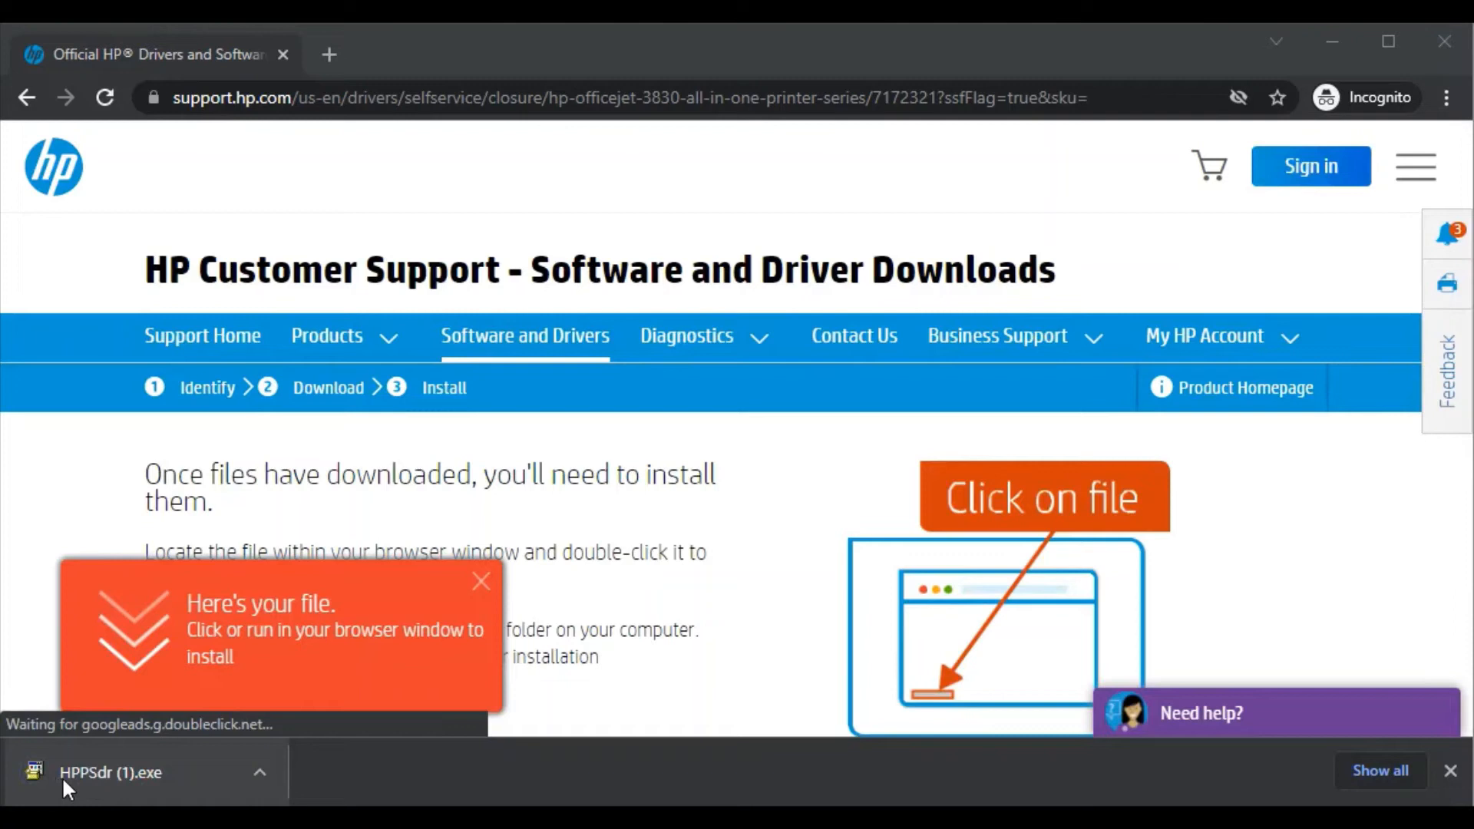
mouse_move(139, 782)
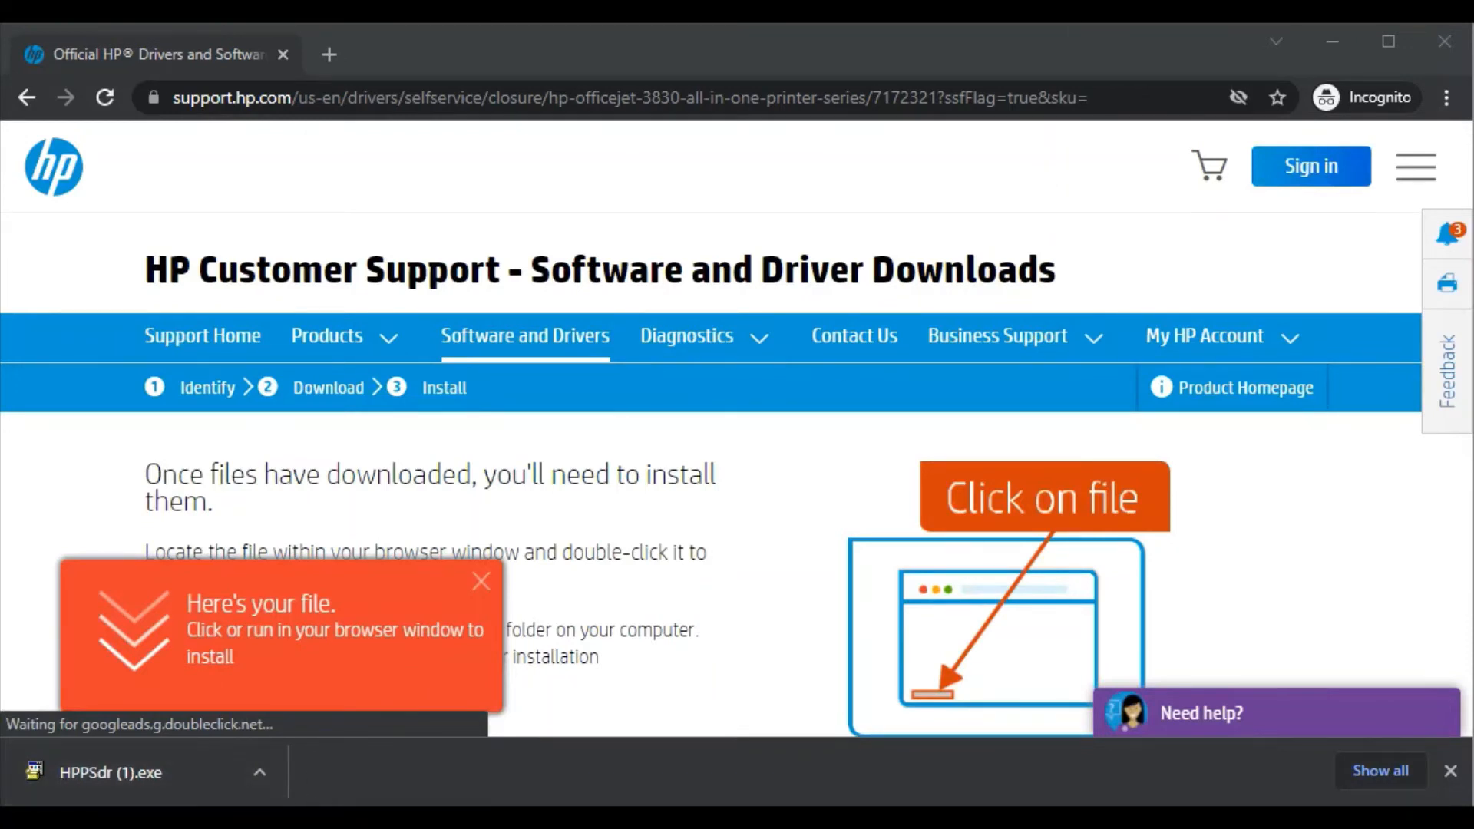
Show the file actions for HPPSdr (1).exe in the download bar.
left_click(260, 771)
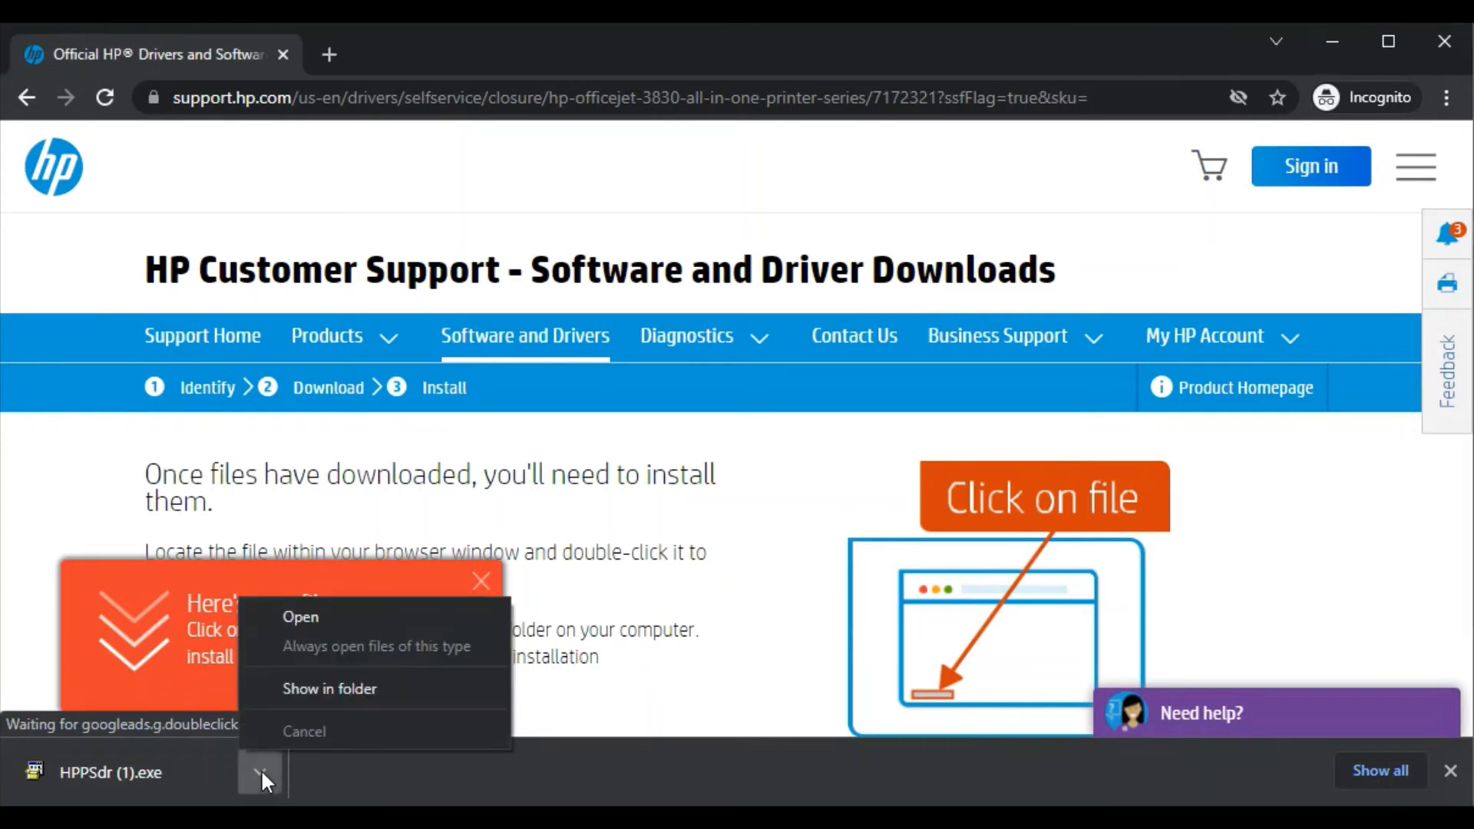
mouse_move(301, 617)
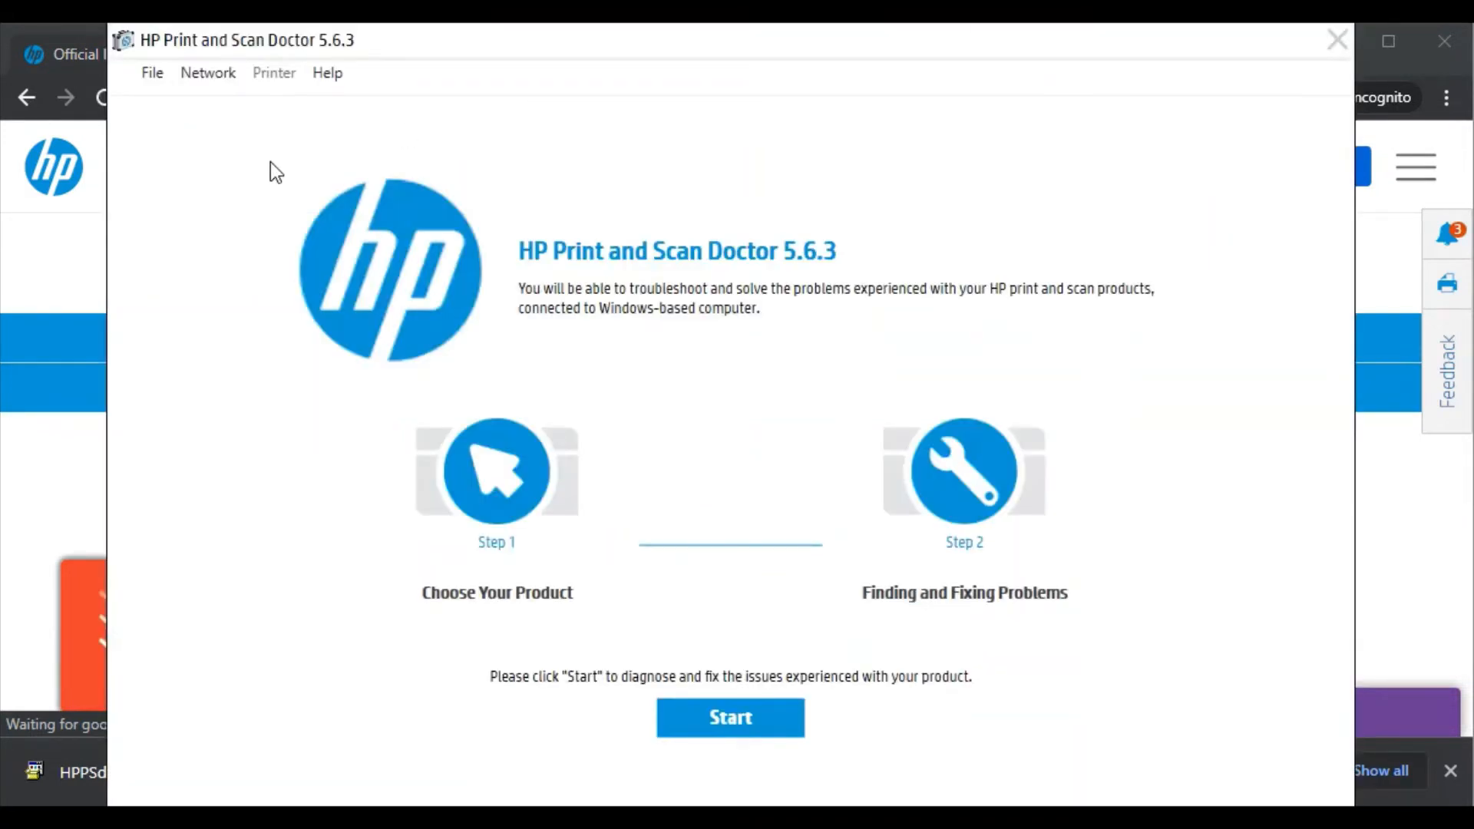
mouse_move(415, 433)
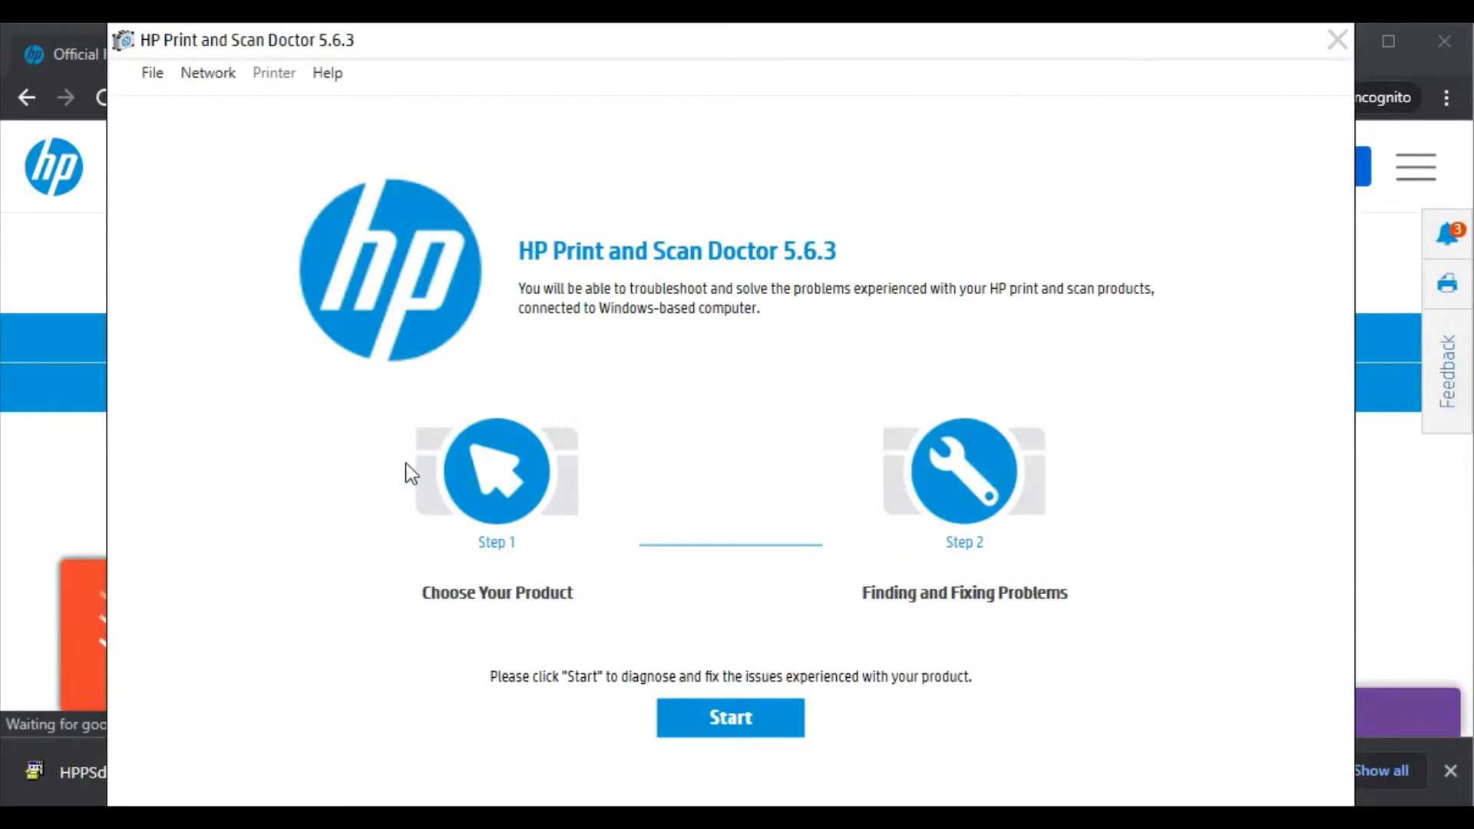
mouse_move(498, 555)
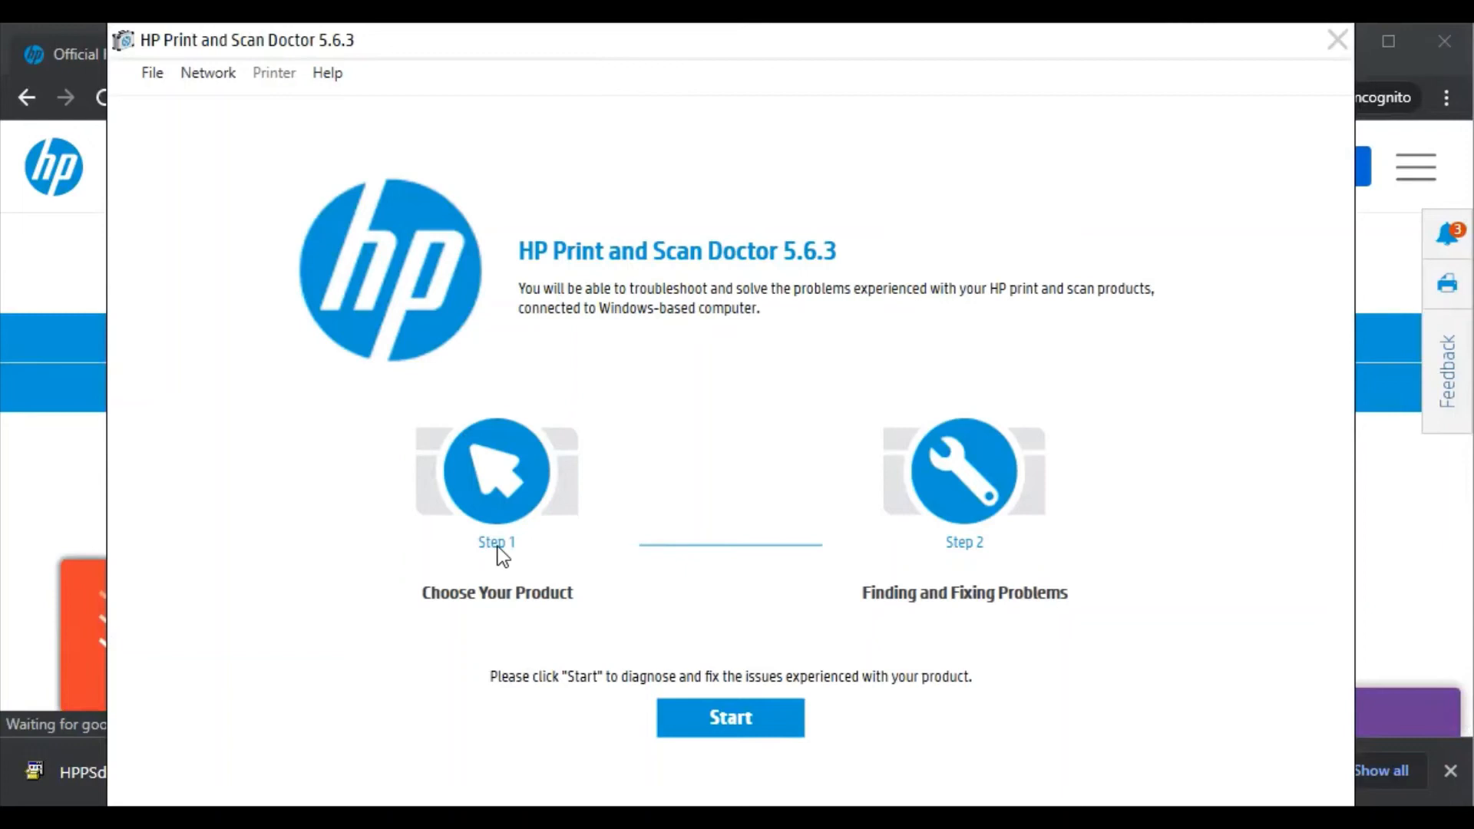
mouse_move(559, 608)
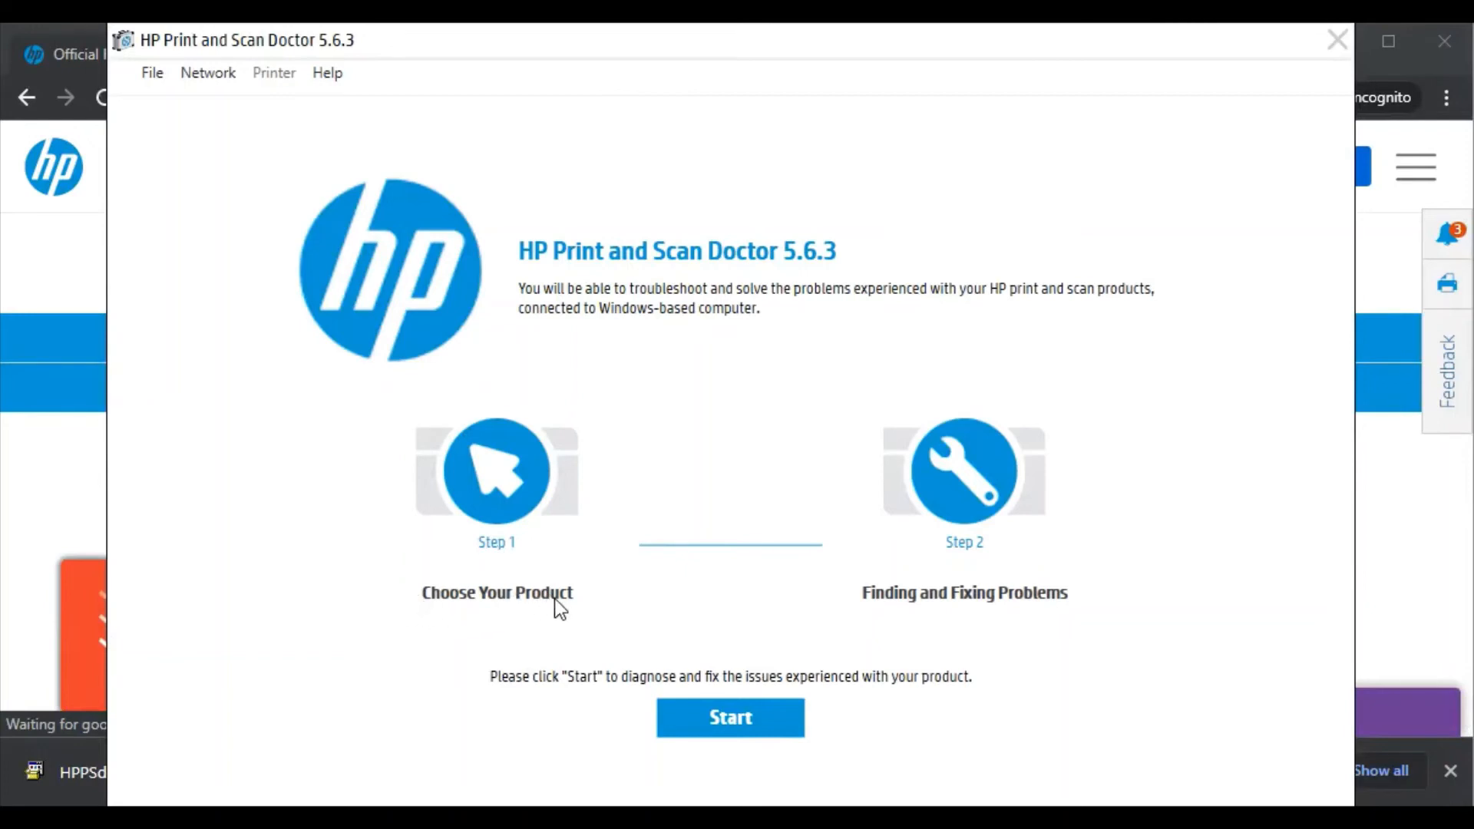
mouse_move(746, 560)
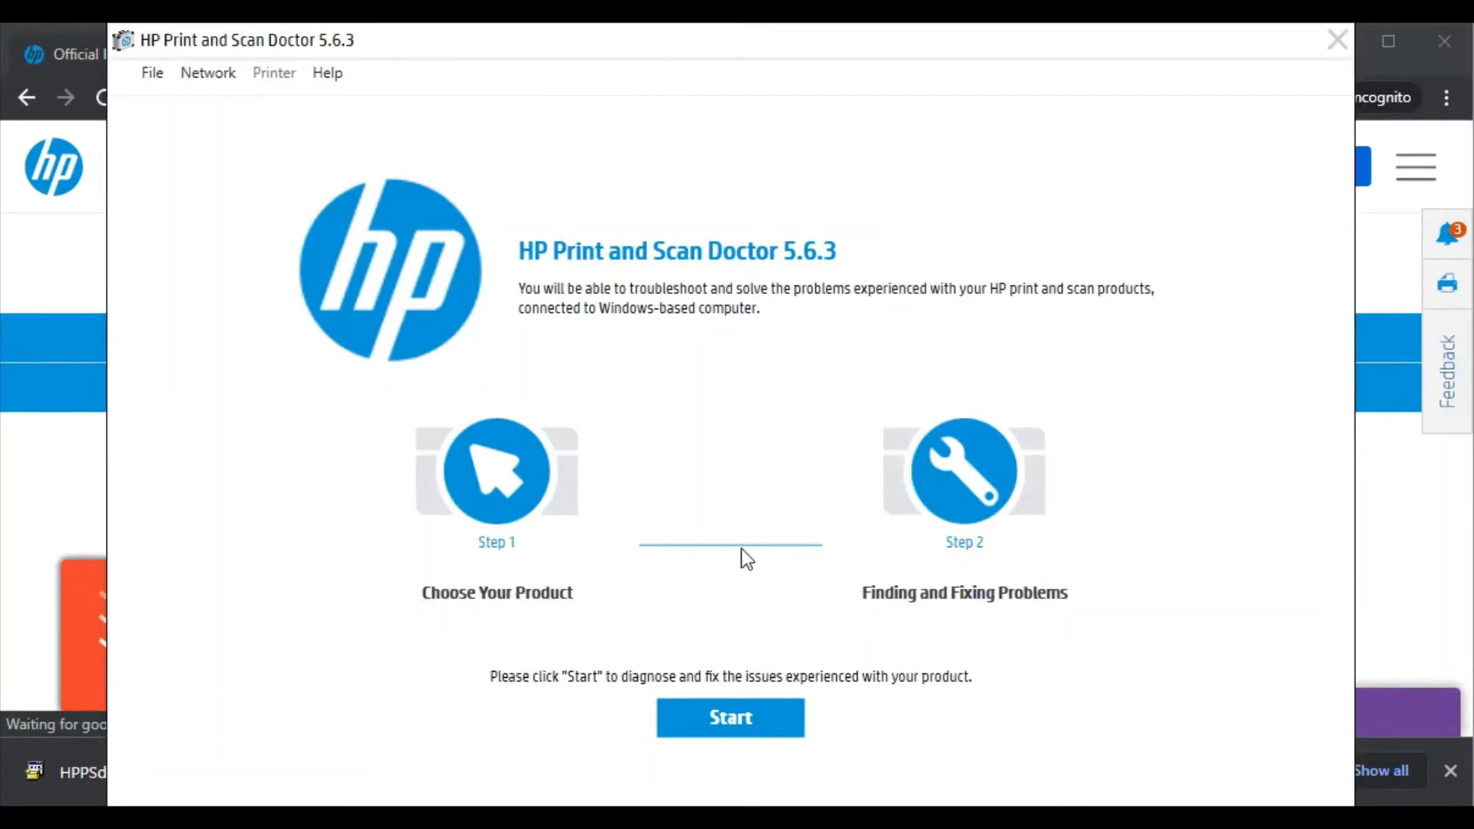
mouse_move(851, 594)
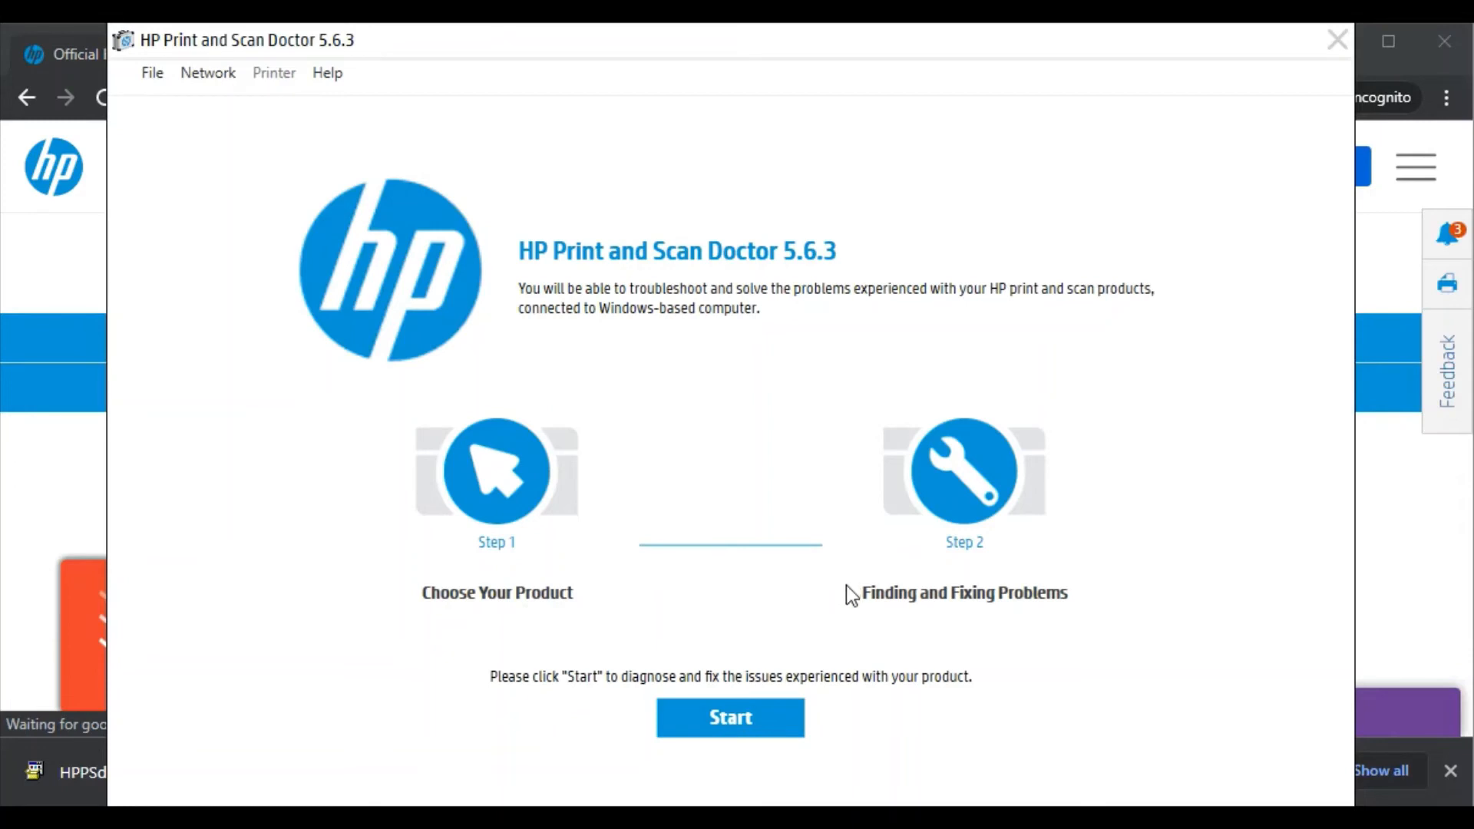
mouse_move(876, 623)
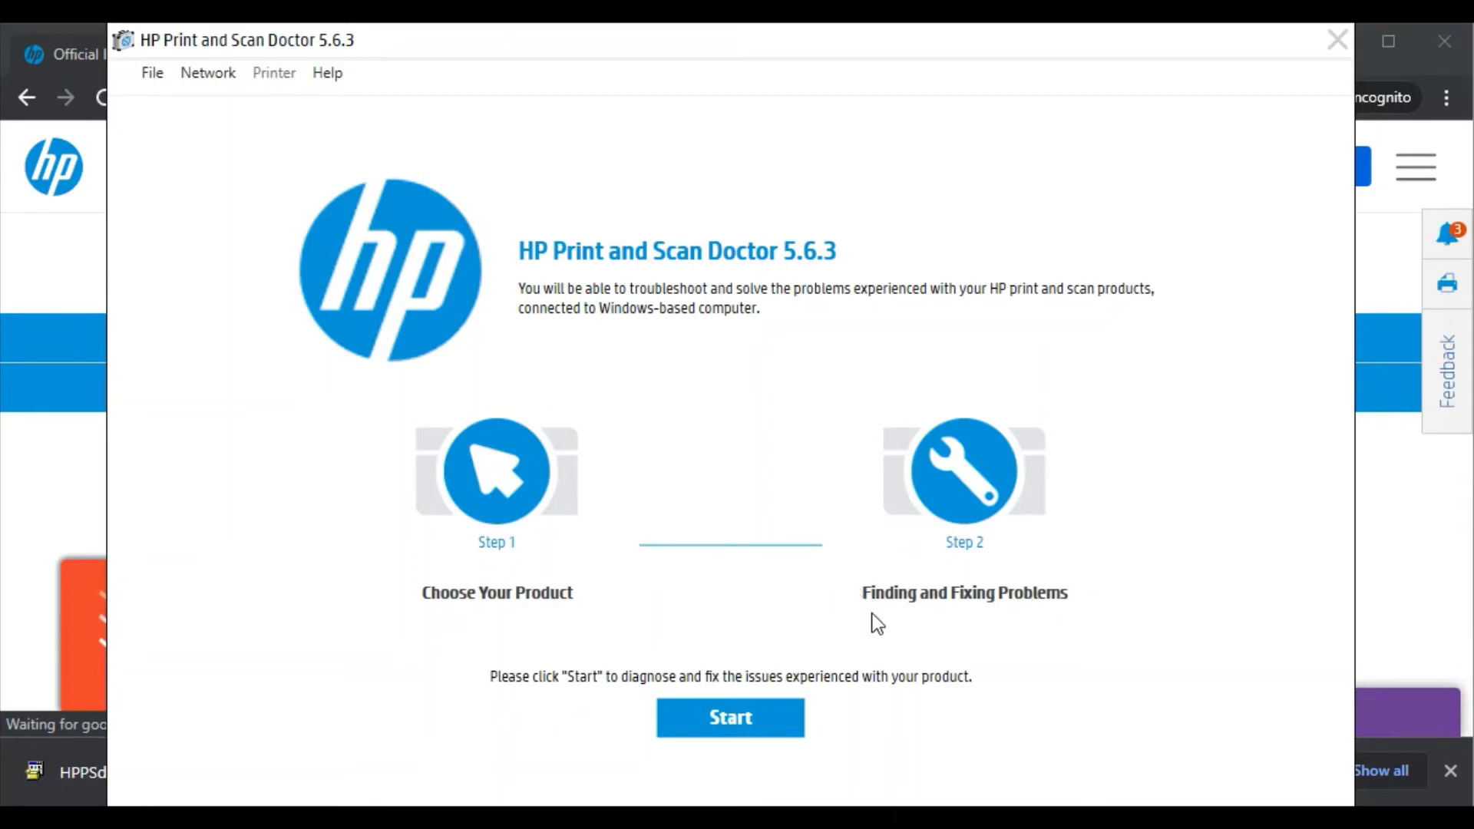
mouse_move(869, 603)
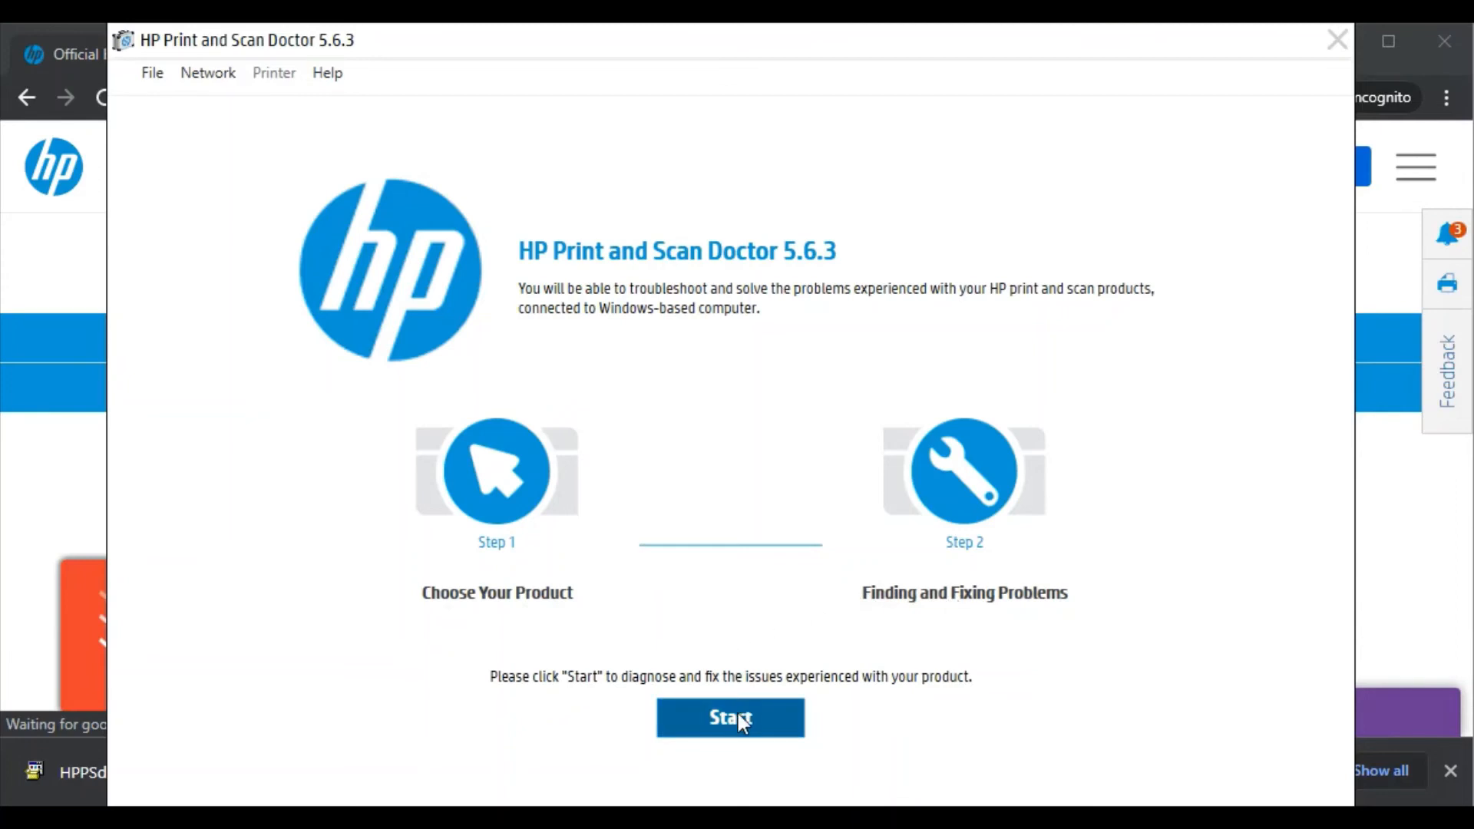
Start Print and Scan Doctor's search for connected HP products.
left_click(730, 717)
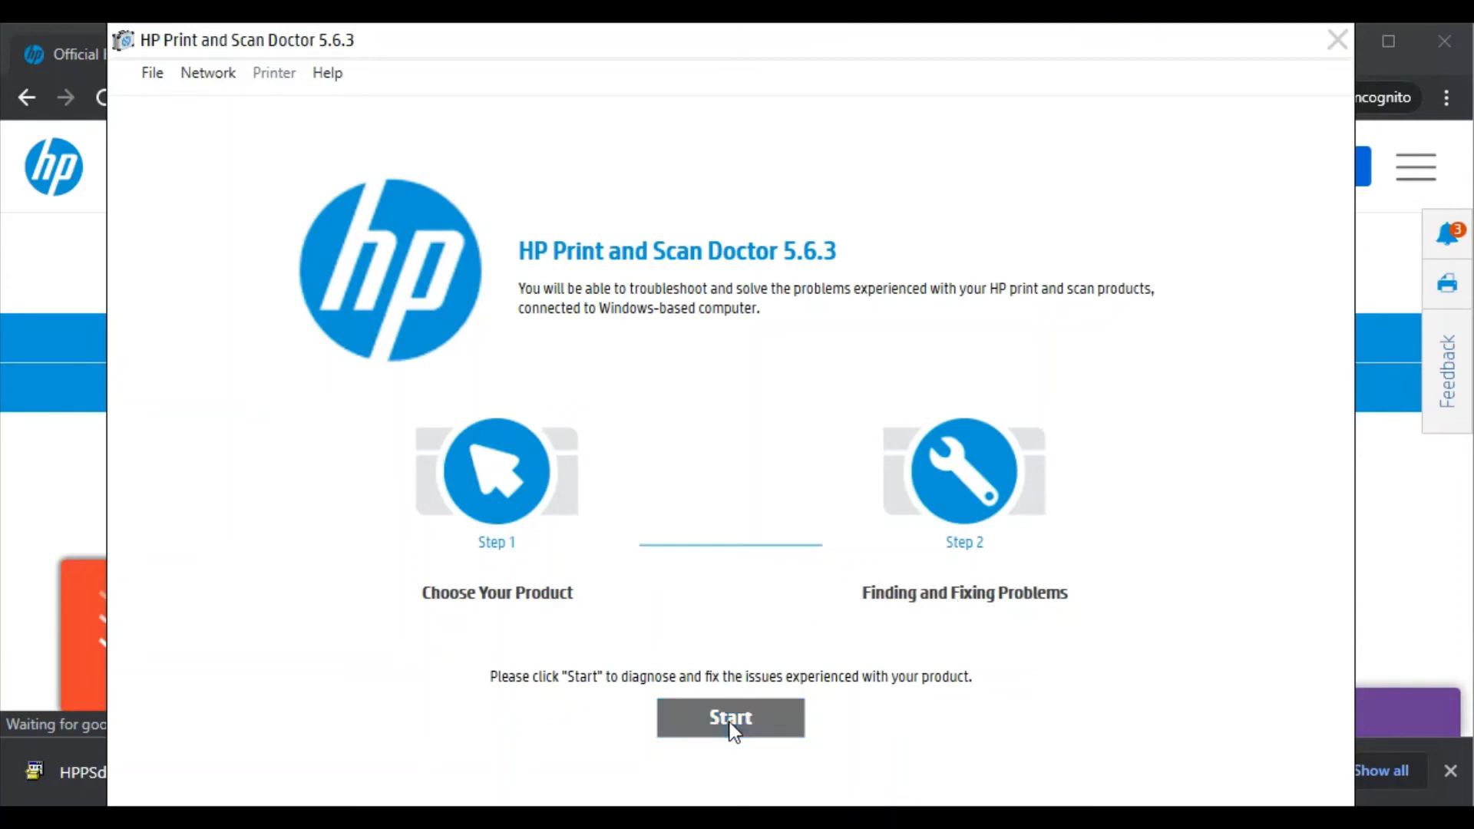
left_click(730, 717)
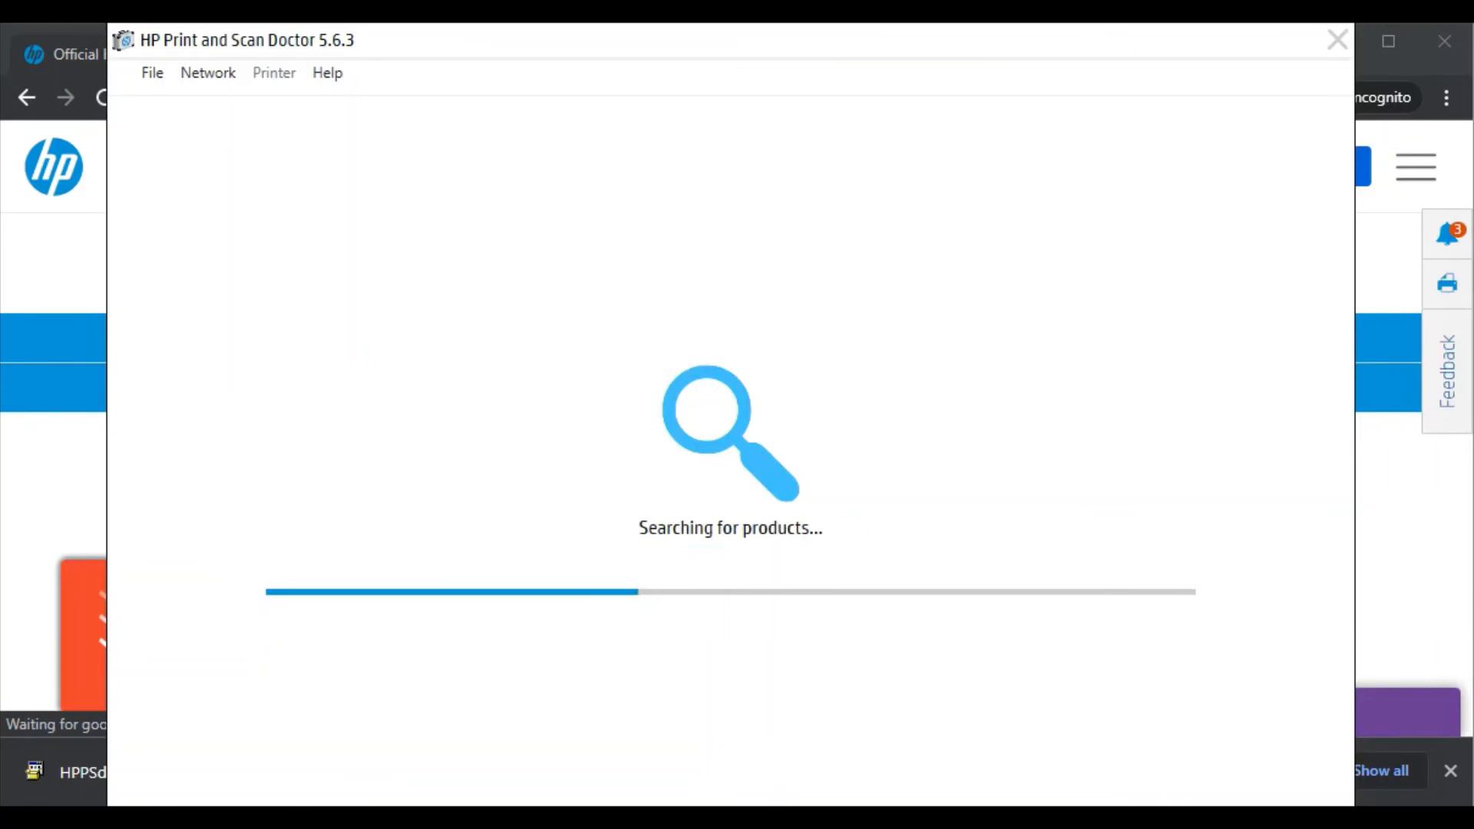
mouse_move(846, 338)
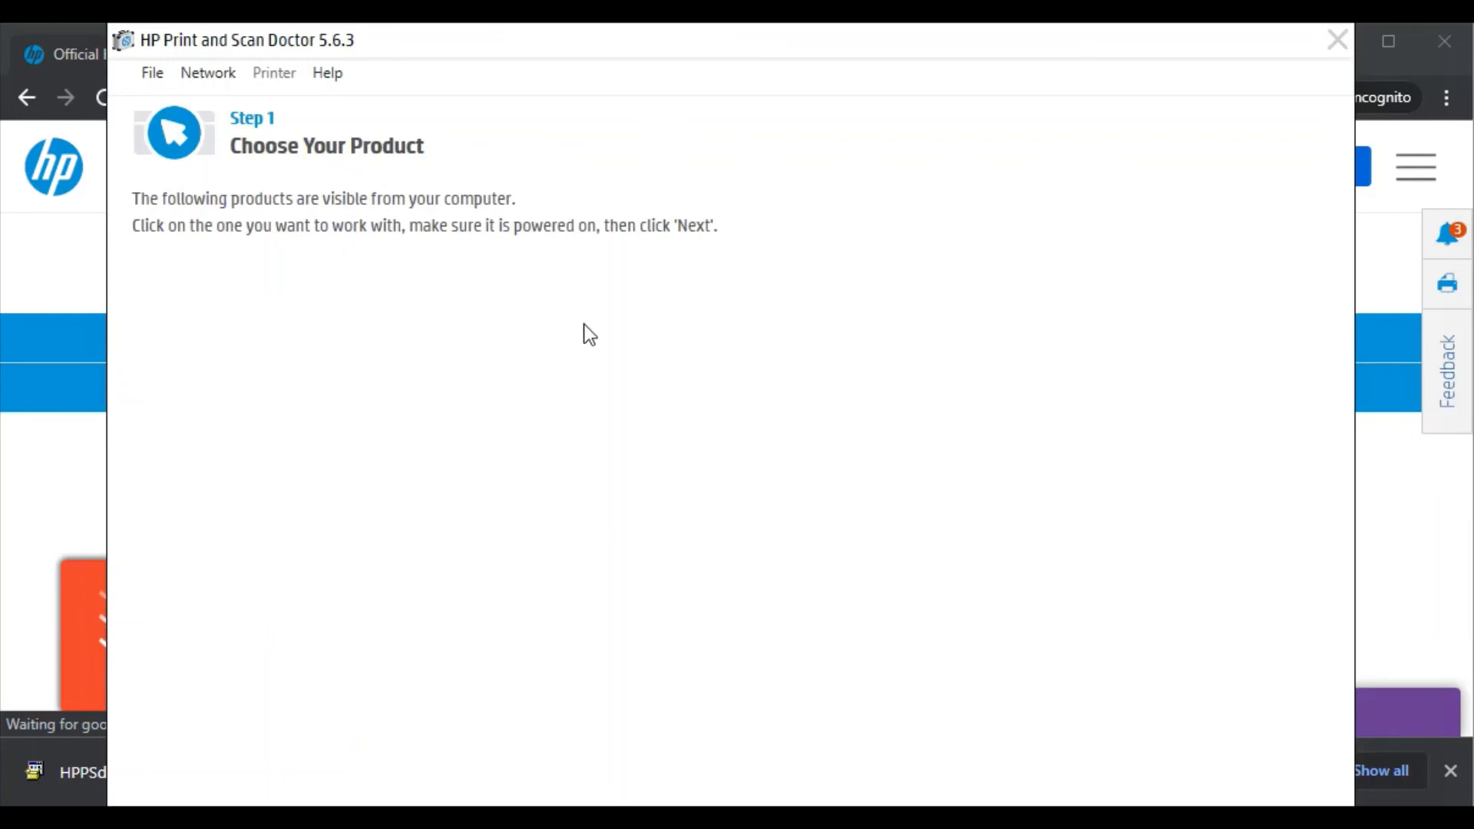
mouse_move(583, 554)
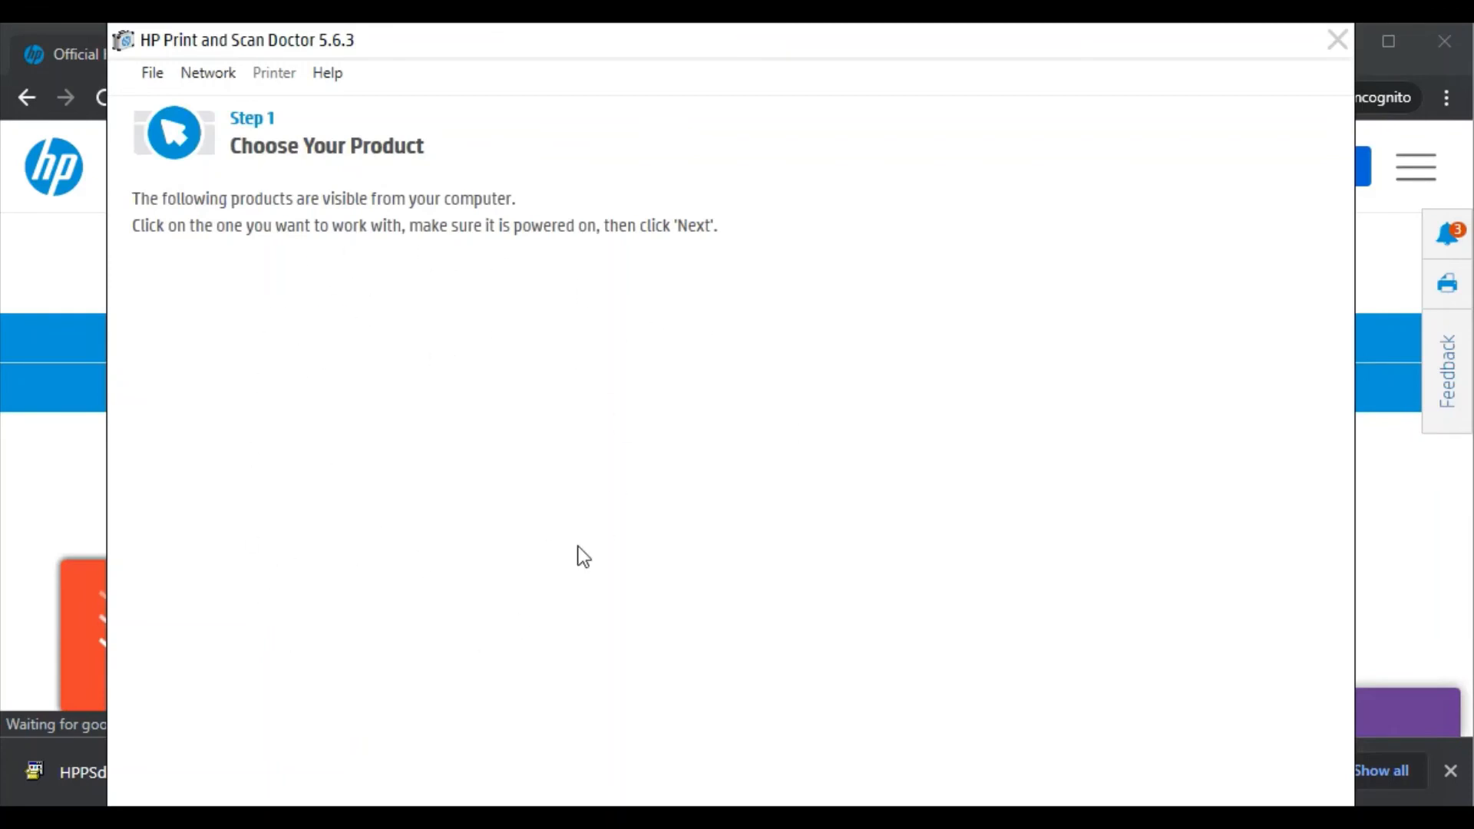
mouse_move(350, 316)
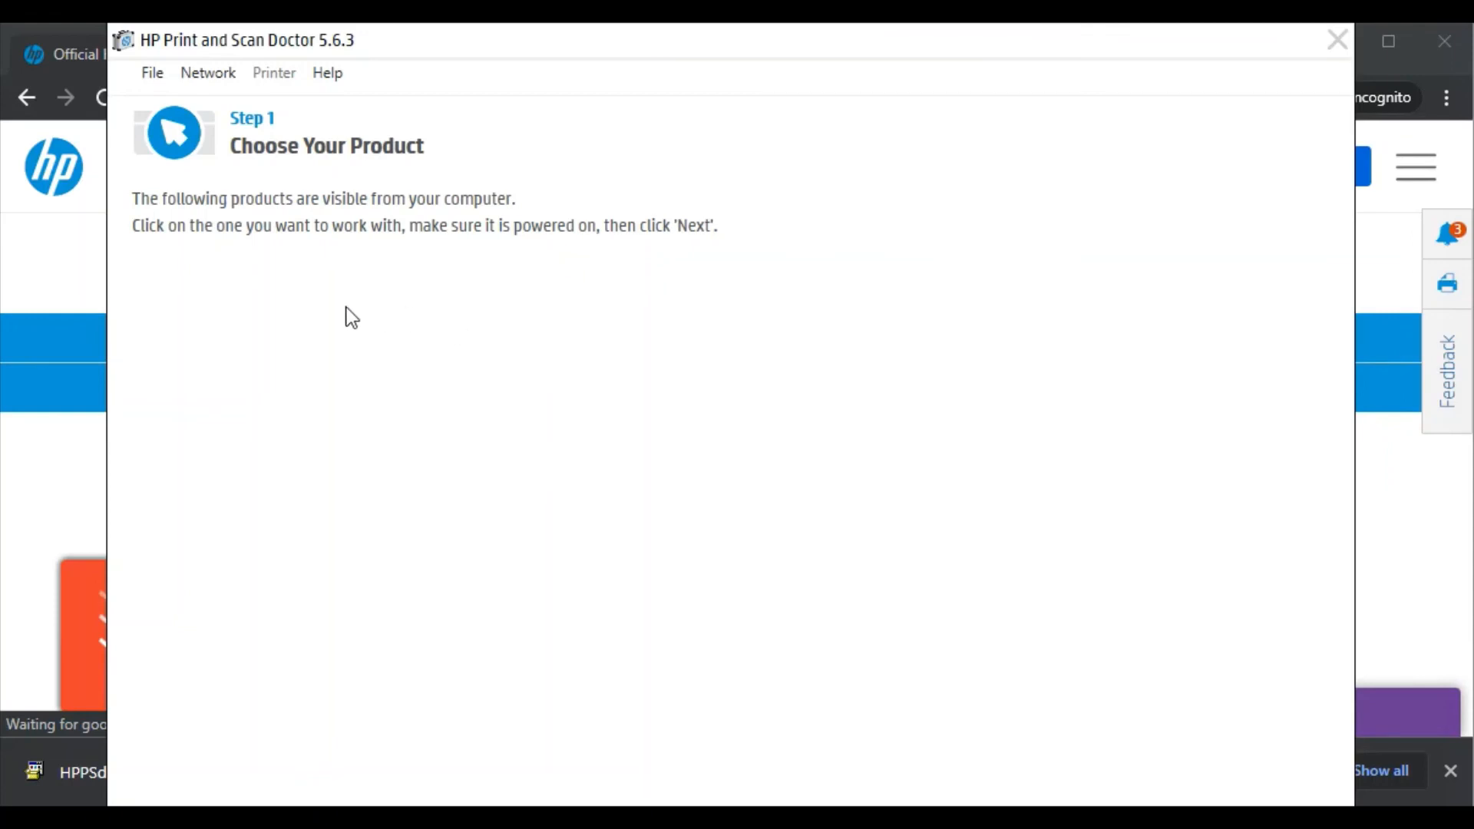
mouse_move(294, 361)
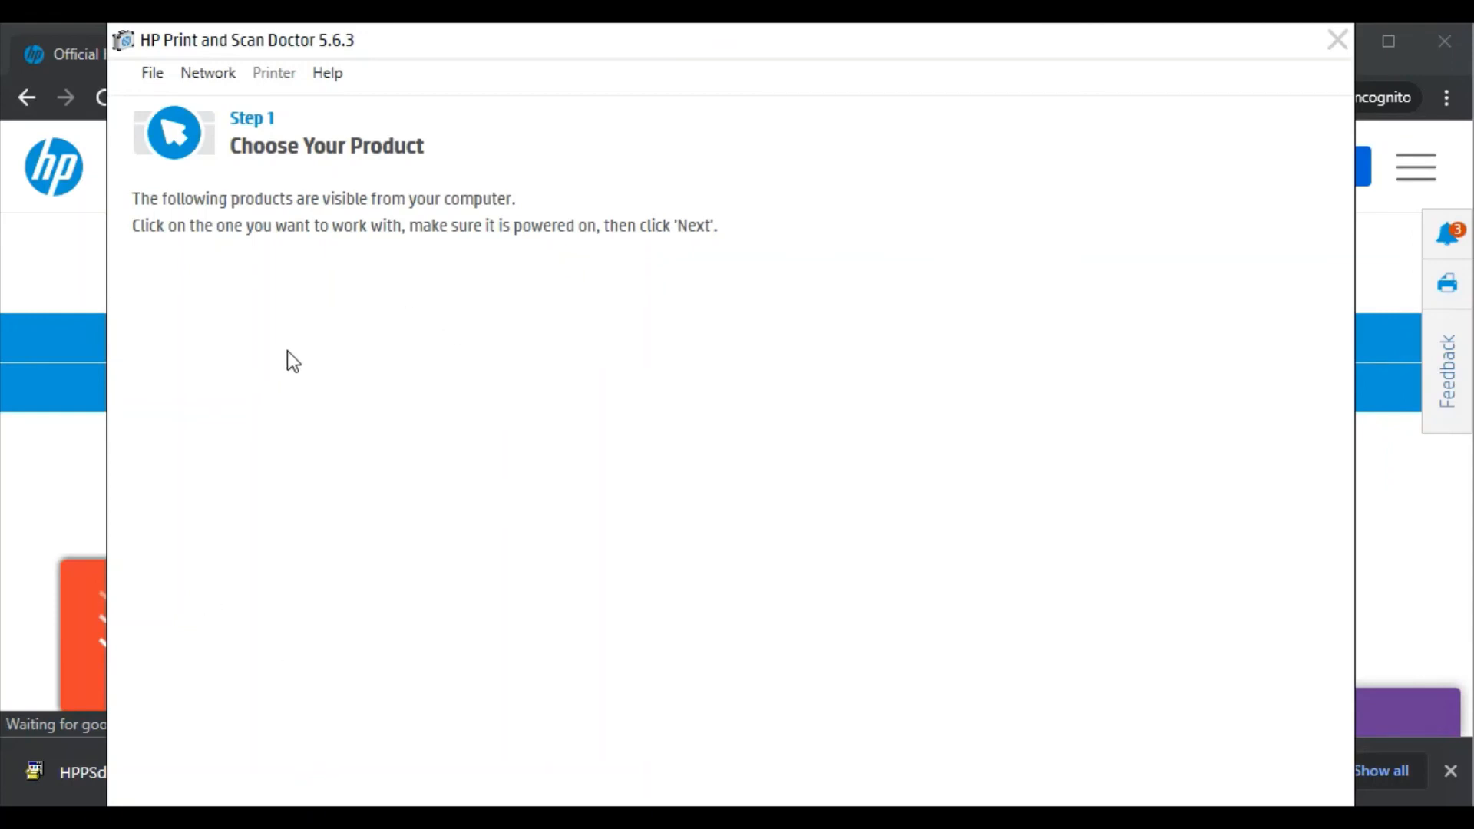
mouse_move(1133, 46)
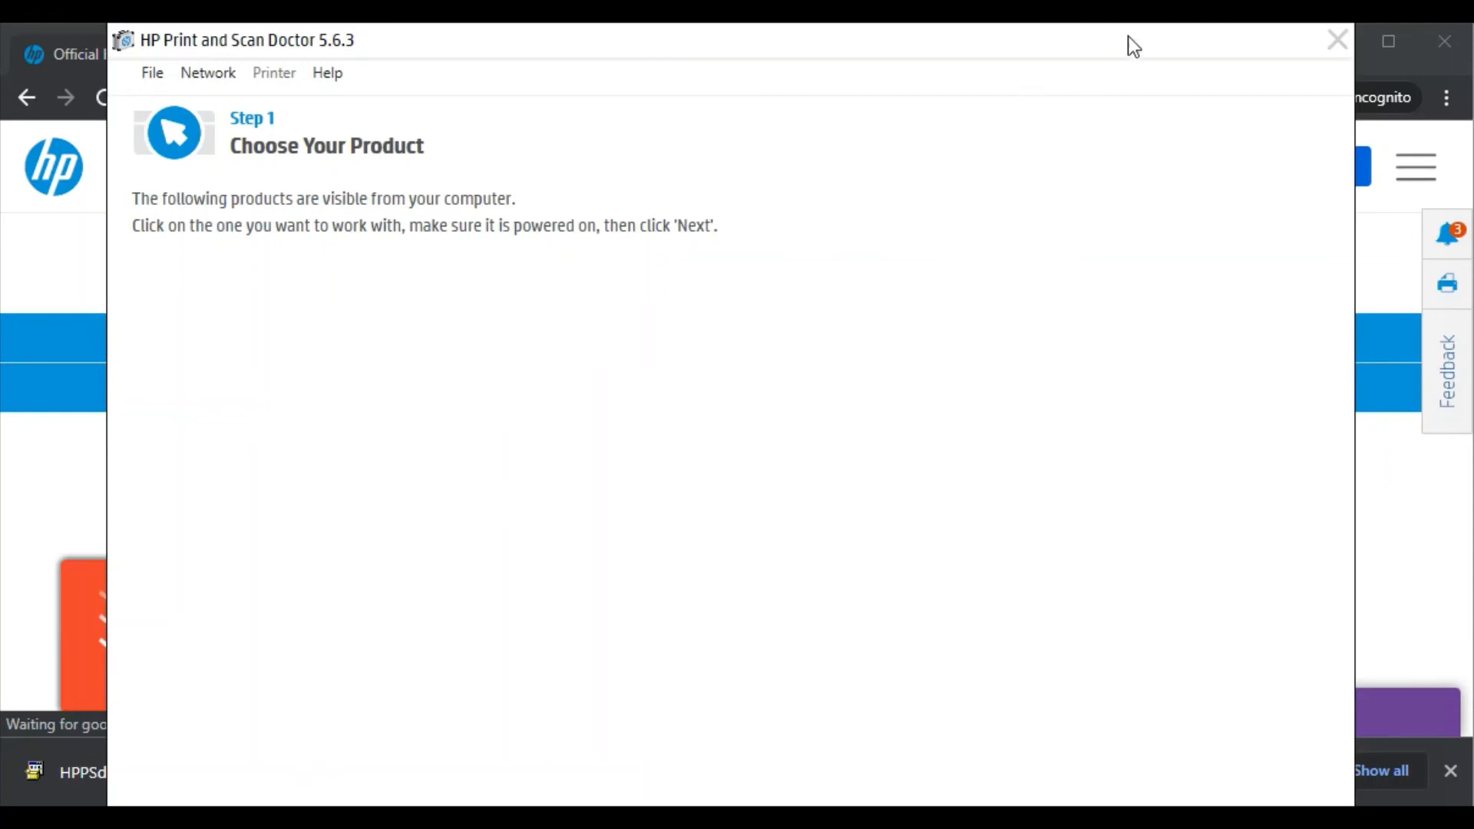
mouse_move(342, 392)
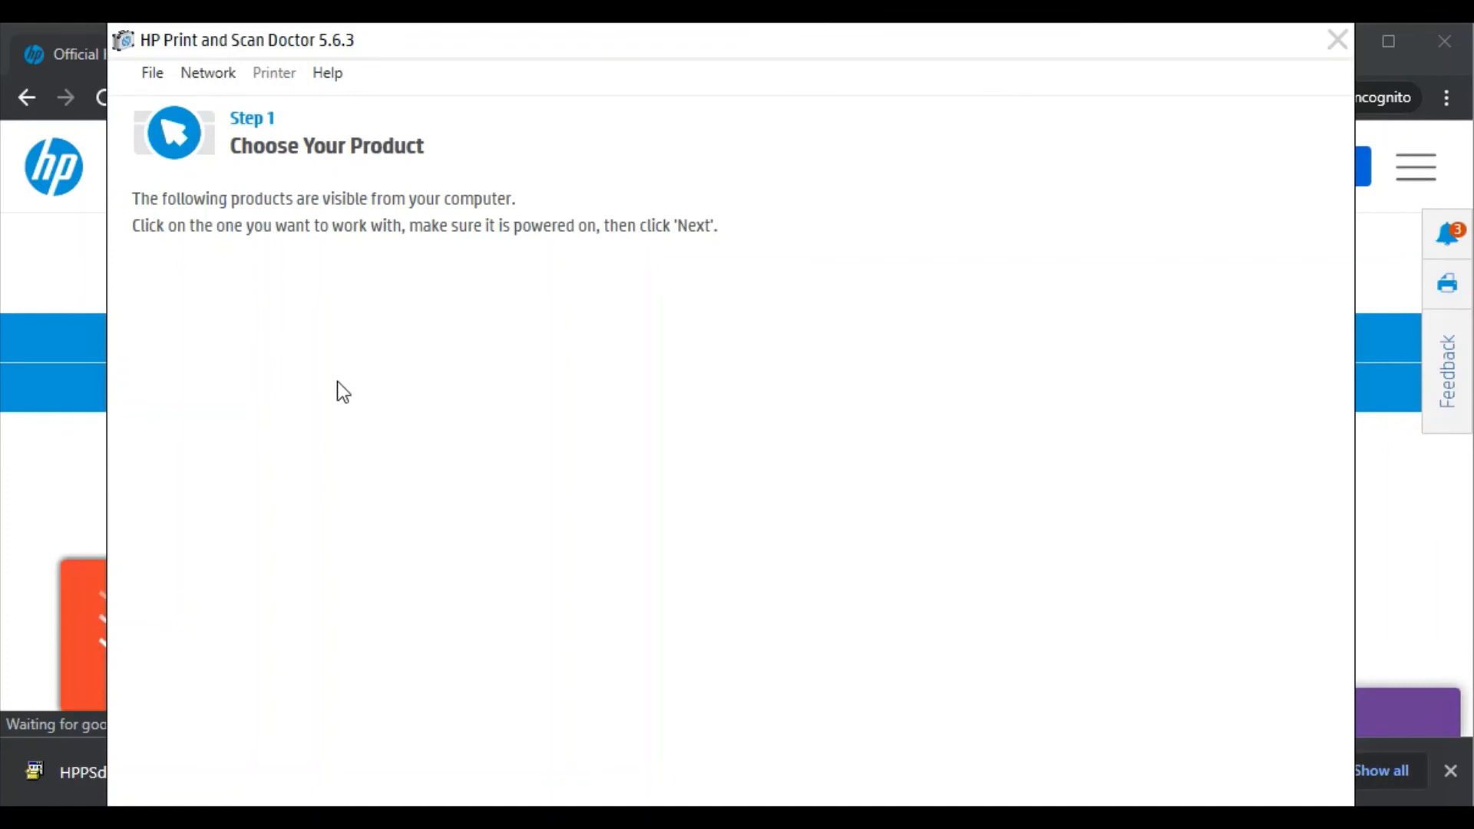
mouse_move(294, 398)
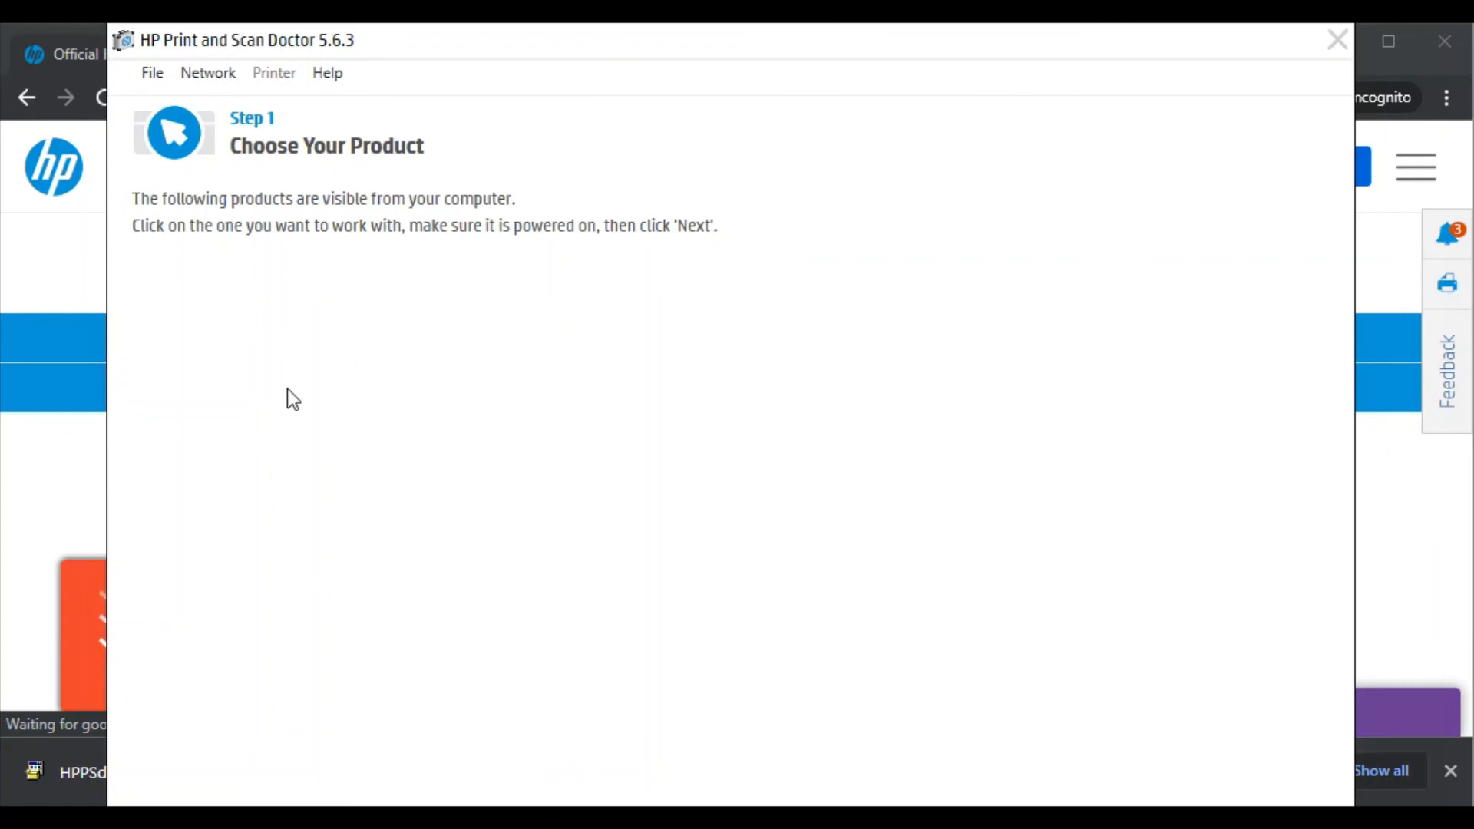
mouse_move(388, 501)
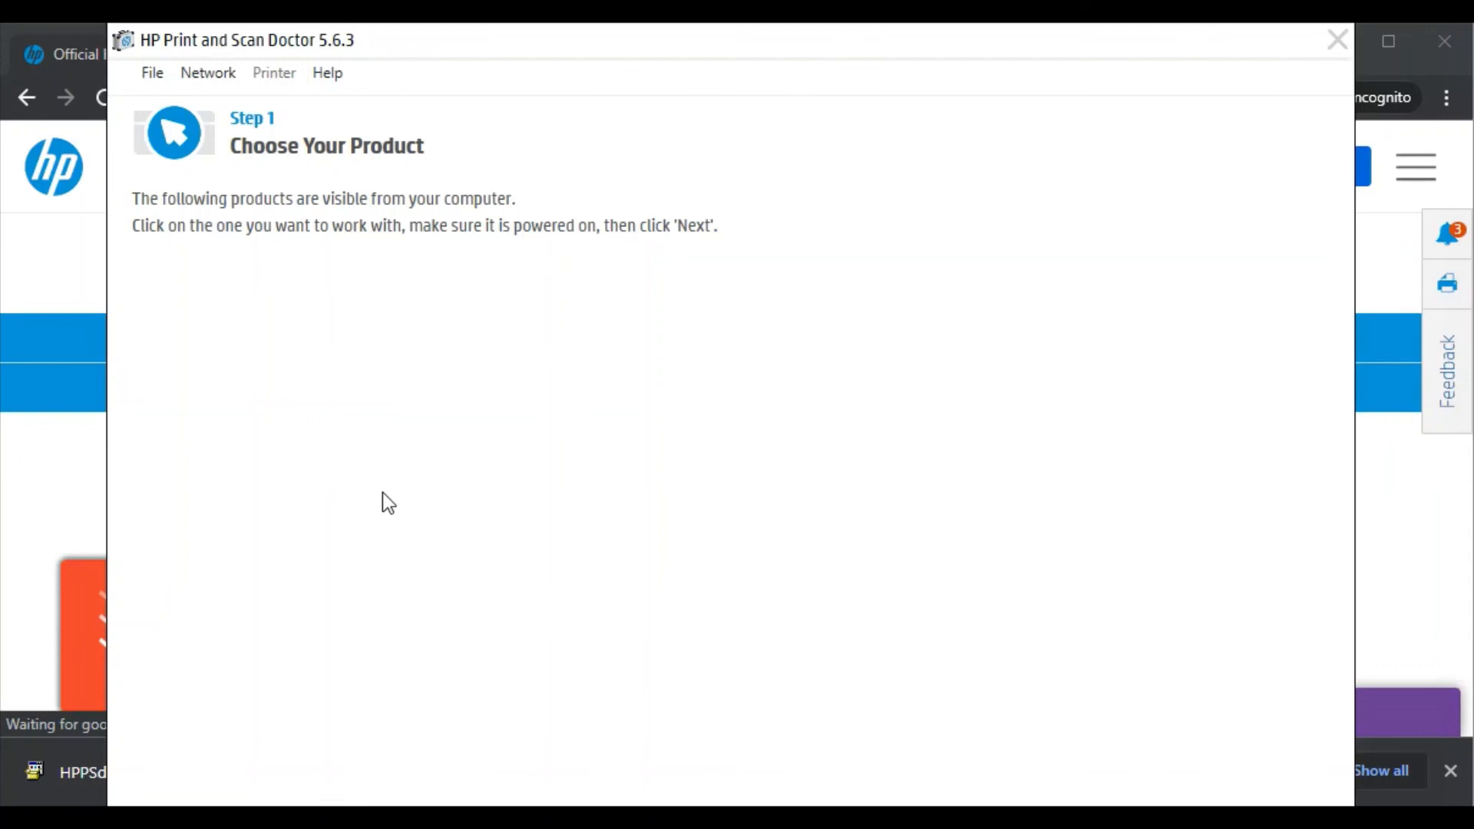
mouse_move(298, 318)
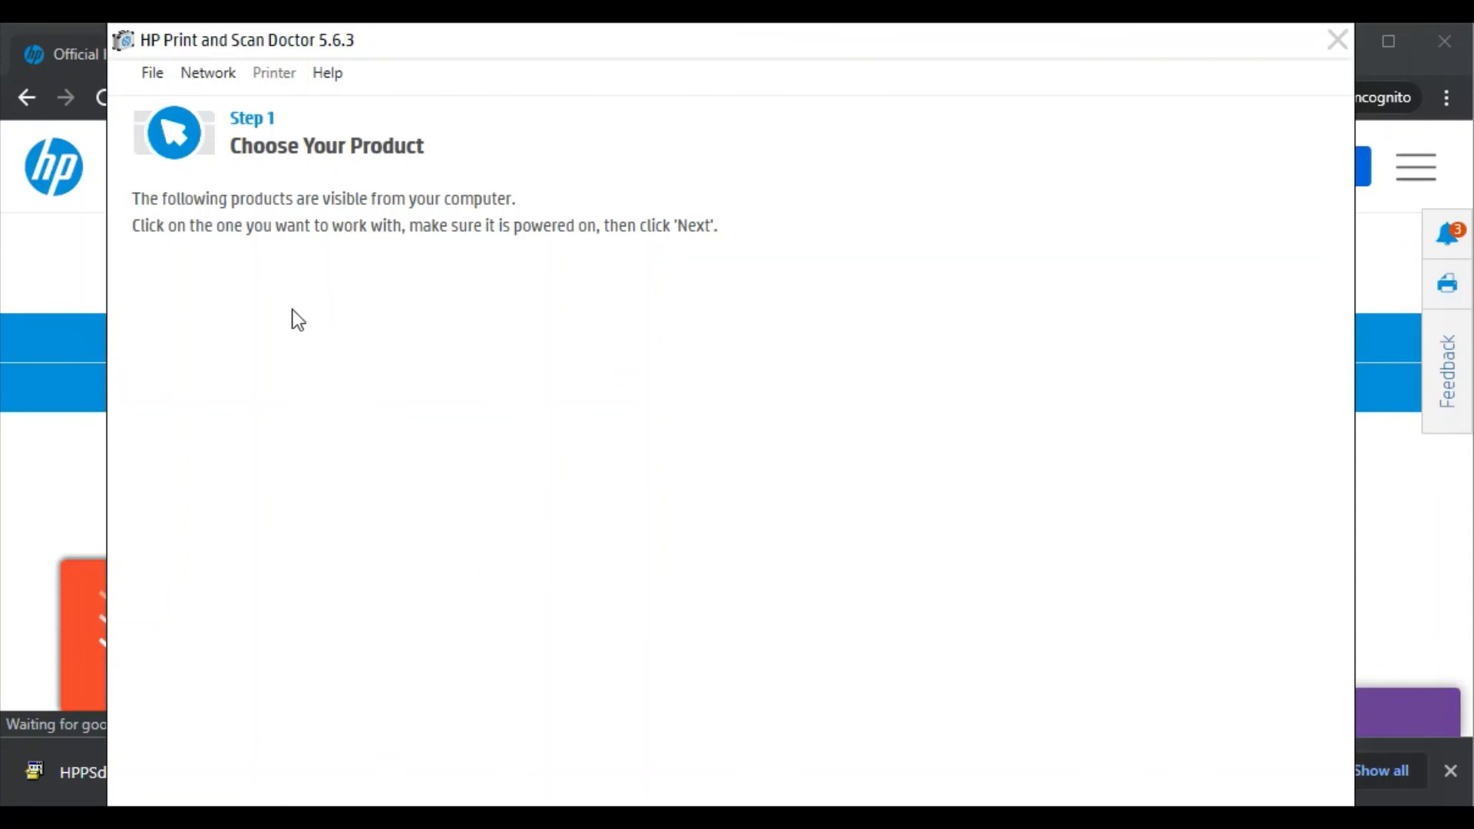
mouse_move(230, 506)
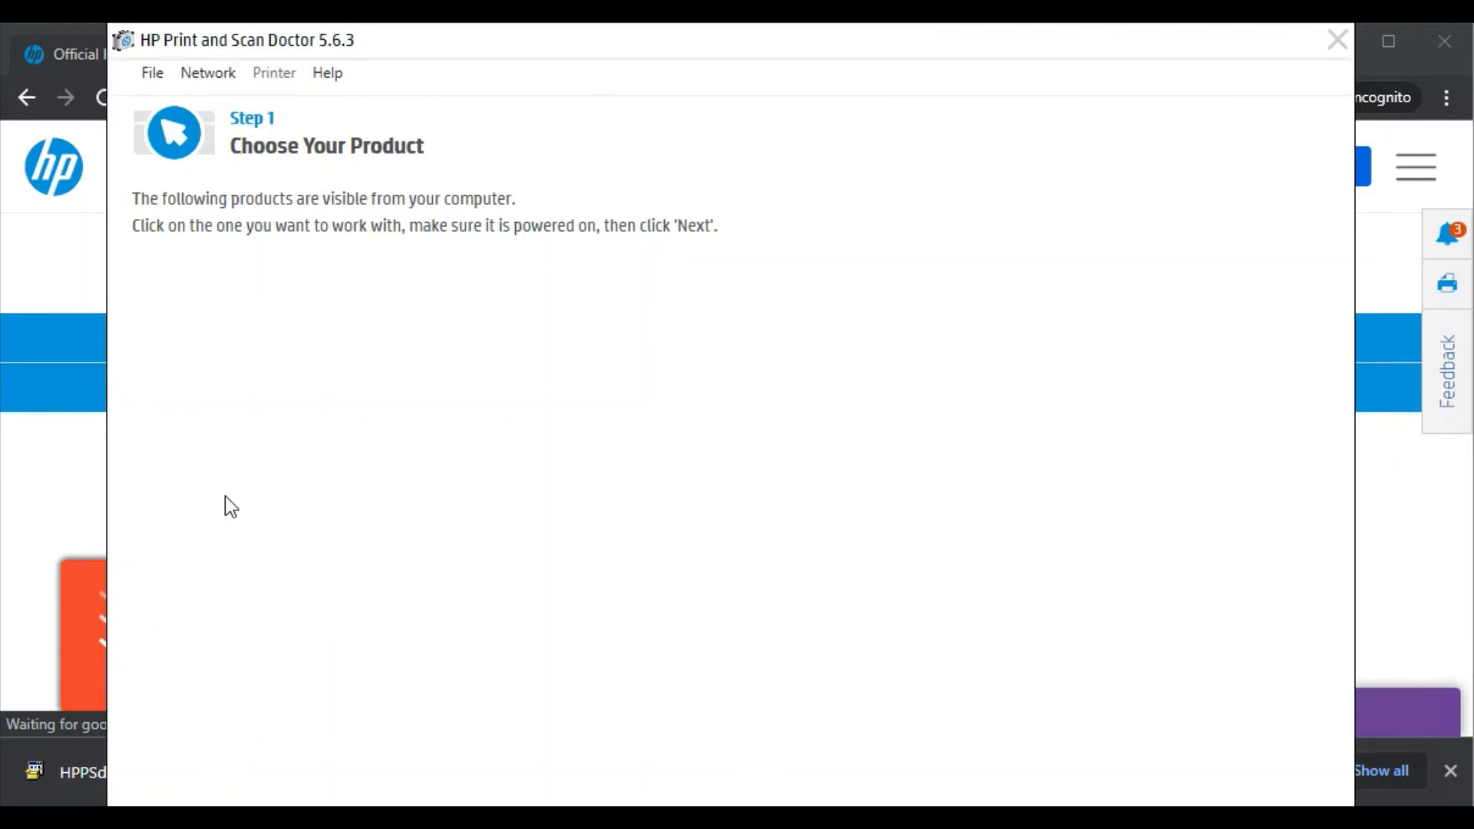